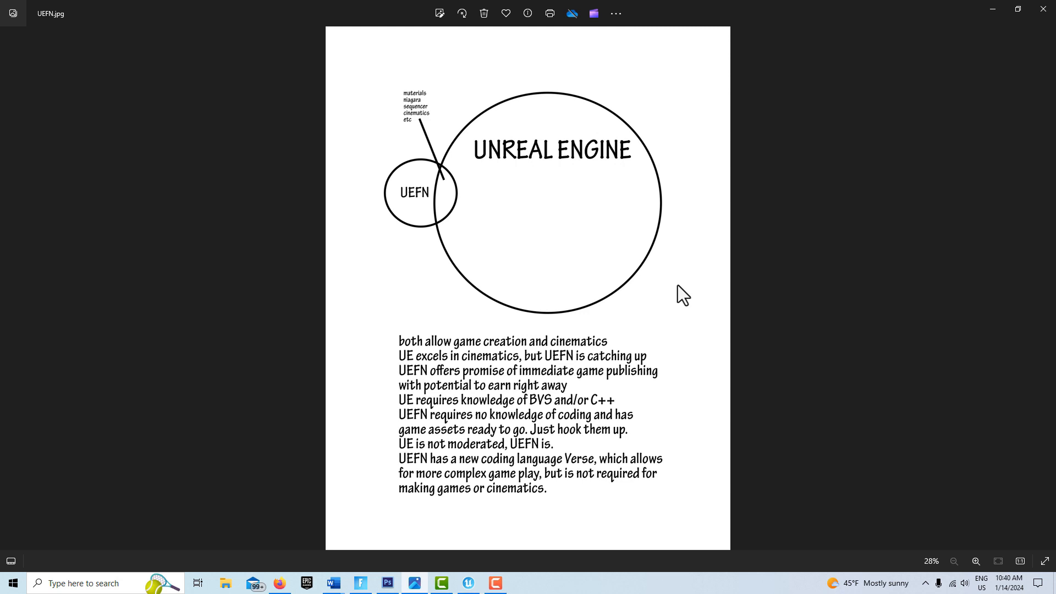
pyautogui.moveTo(680, 289)
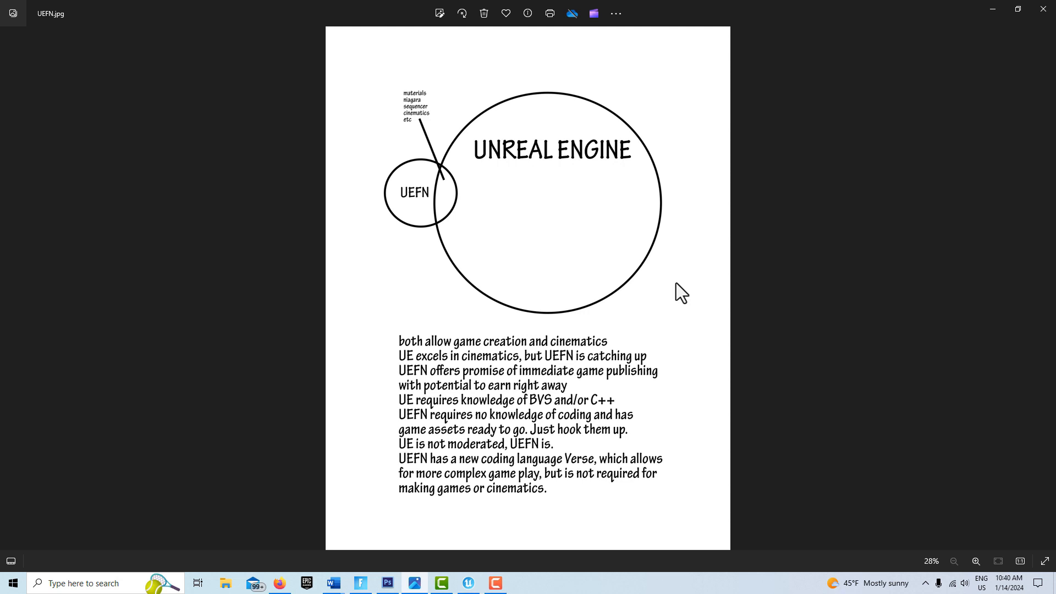
pyautogui.moveTo(429, 180)
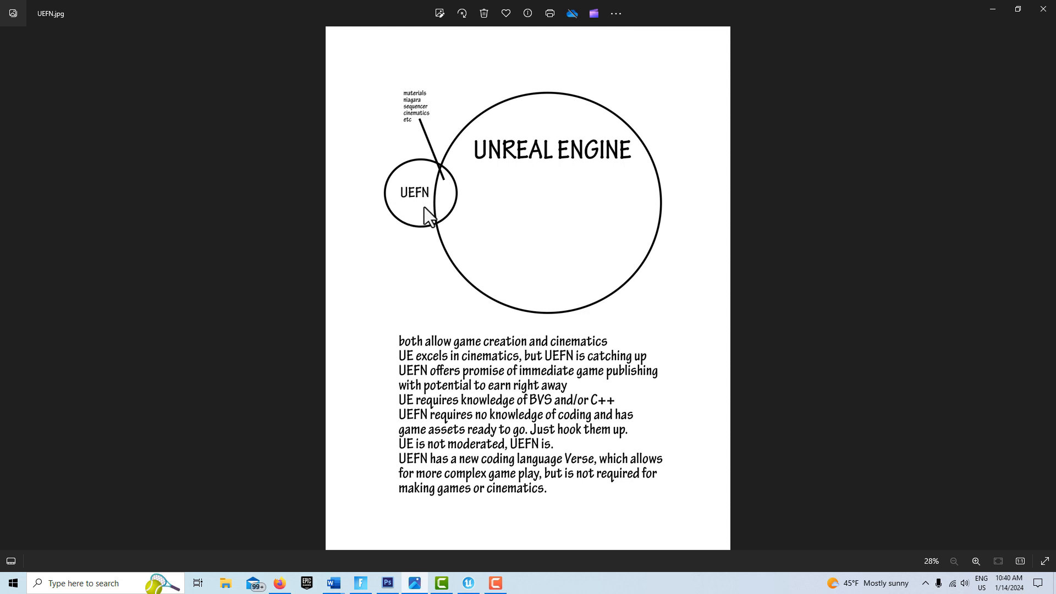
pyautogui.moveTo(412, 214)
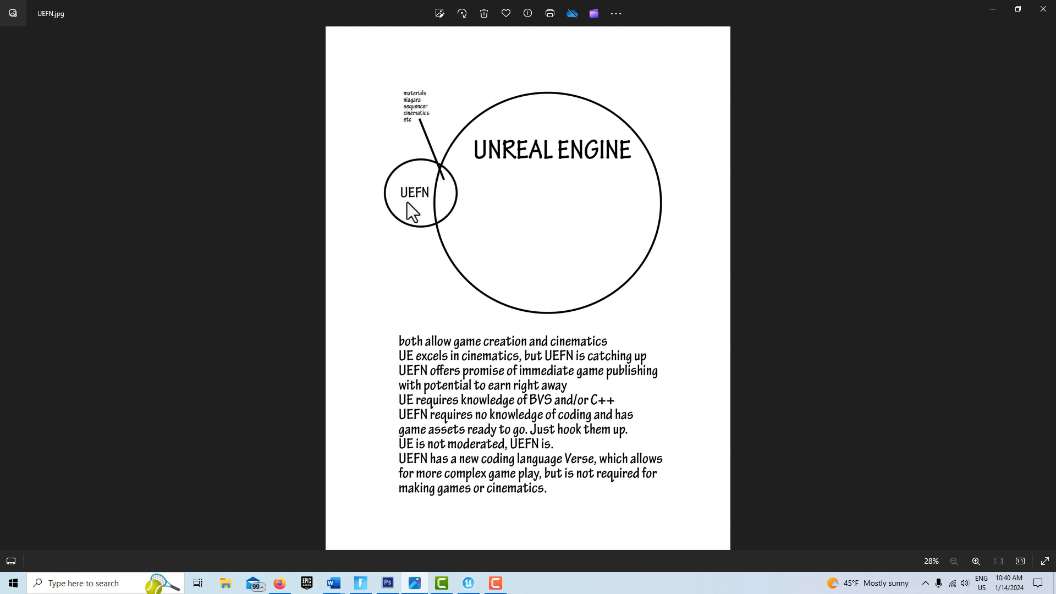
pyautogui.moveTo(560, 187)
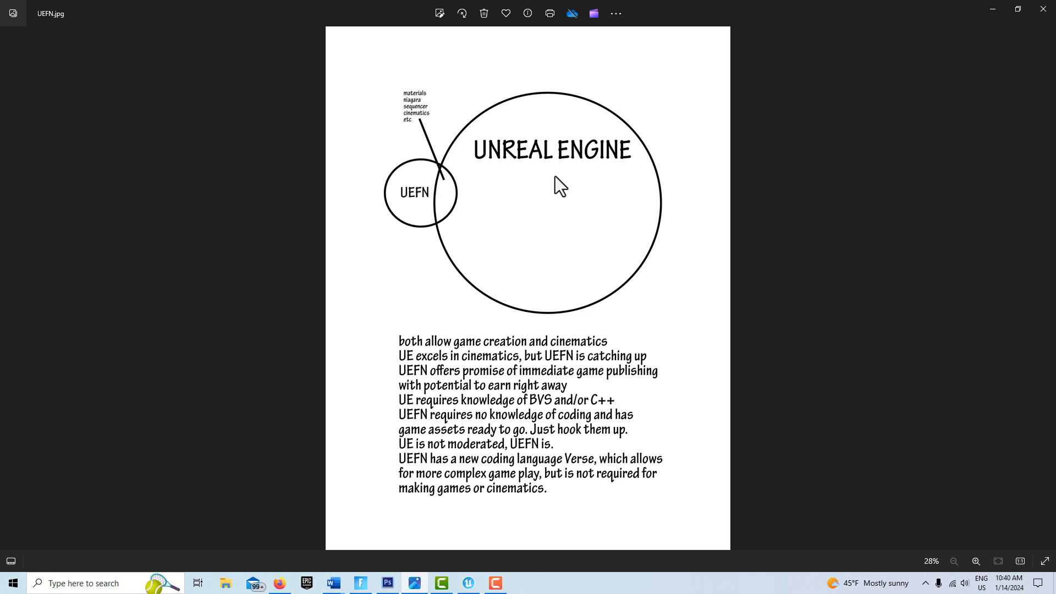
pyautogui.moveTo(544, 217)
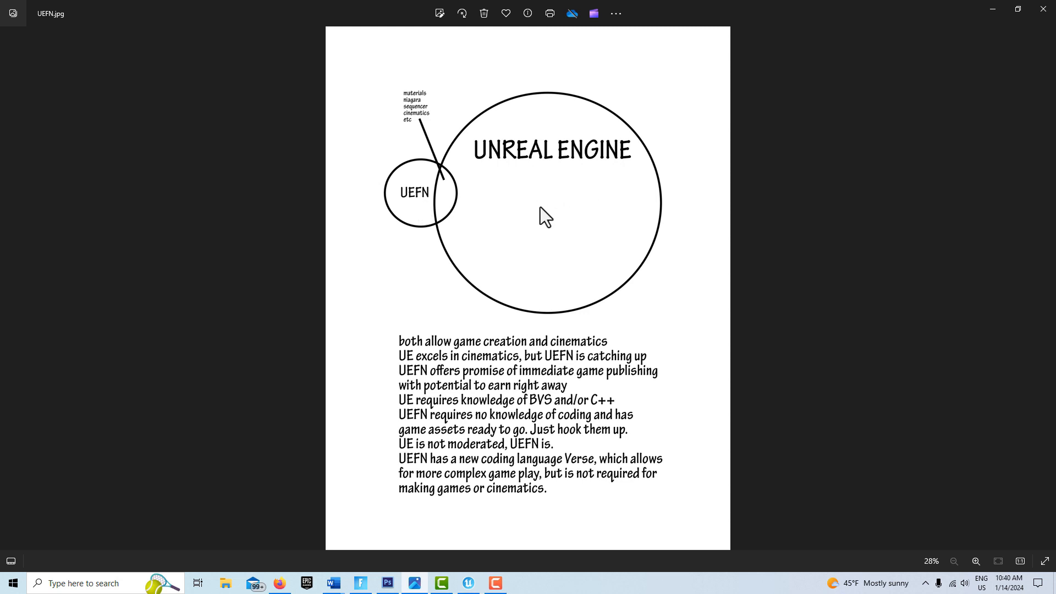
pyautogui.moveTo(542, 209)
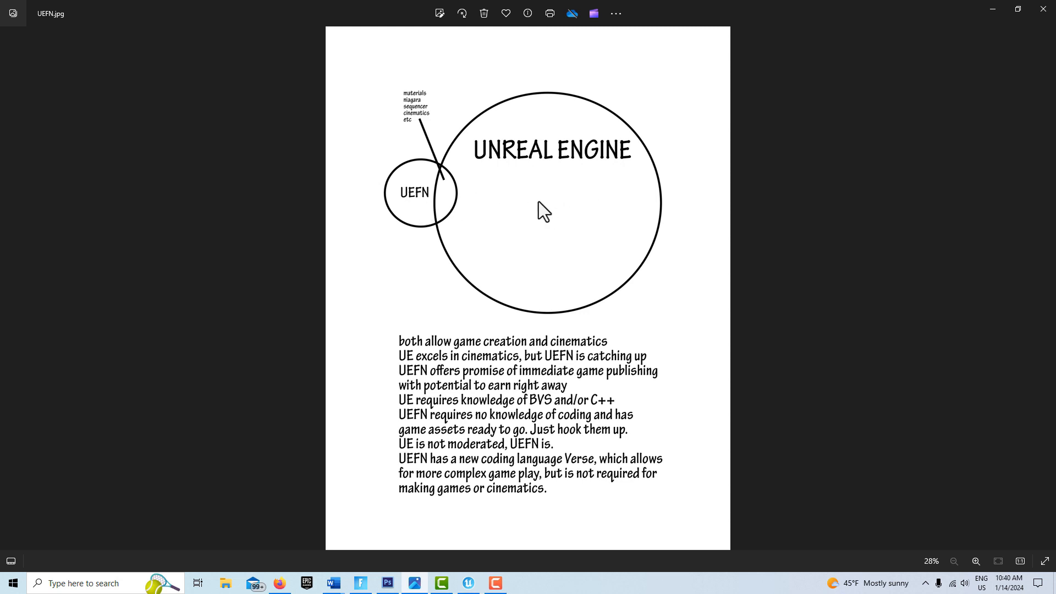
pyautogui.moveTo(498, 165)
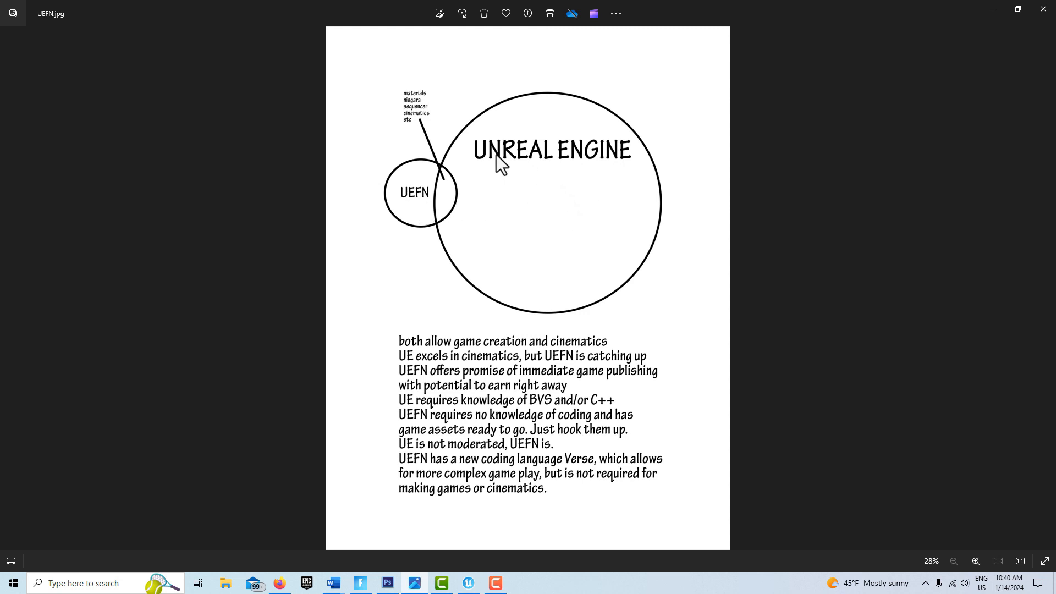
pyautogui.moveTo(485, 182)
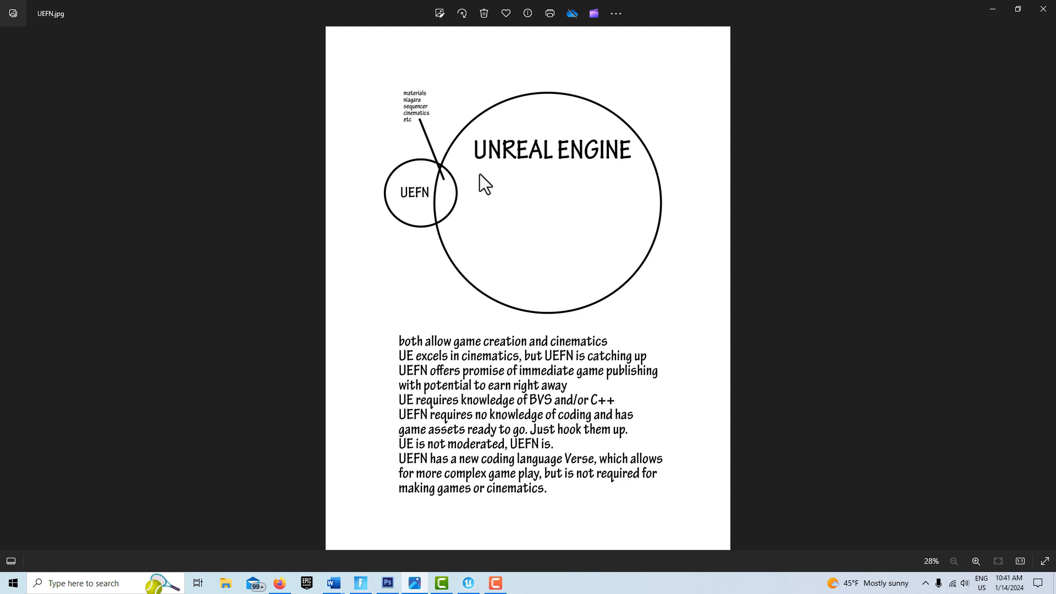
pyautogui.moveTo(577, 173)
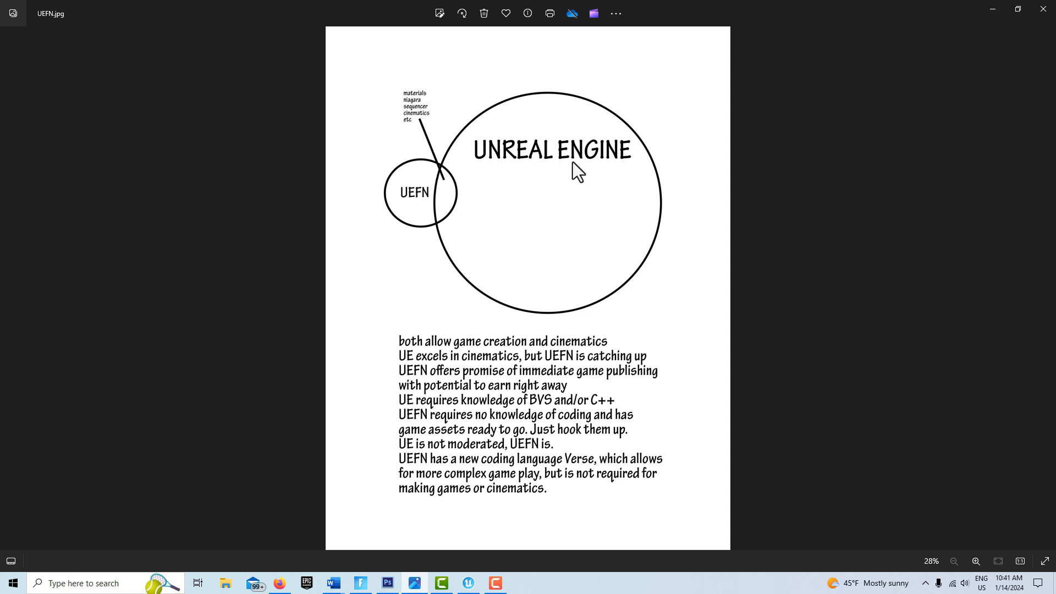
pyautogui.moveTo(431, 200)
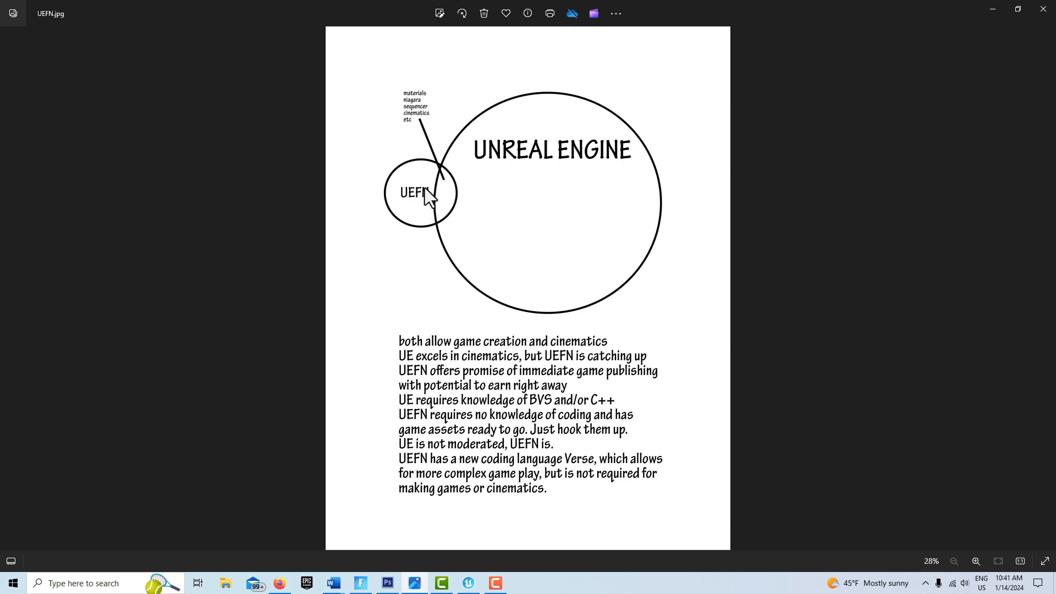
pyautogui.moveTo(473, 206)
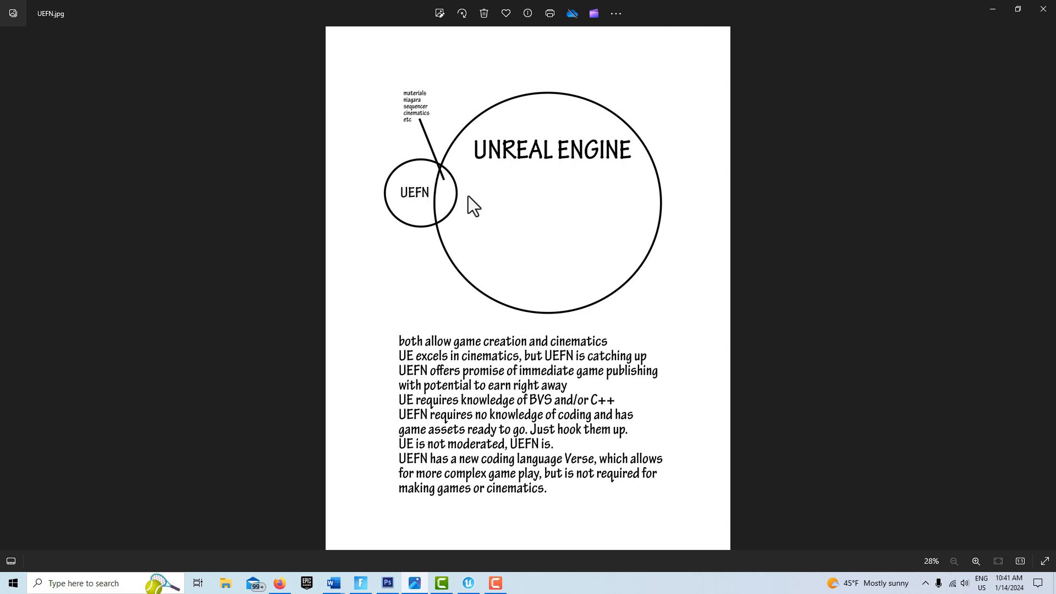
pyautogui.moveTo(558, 190)
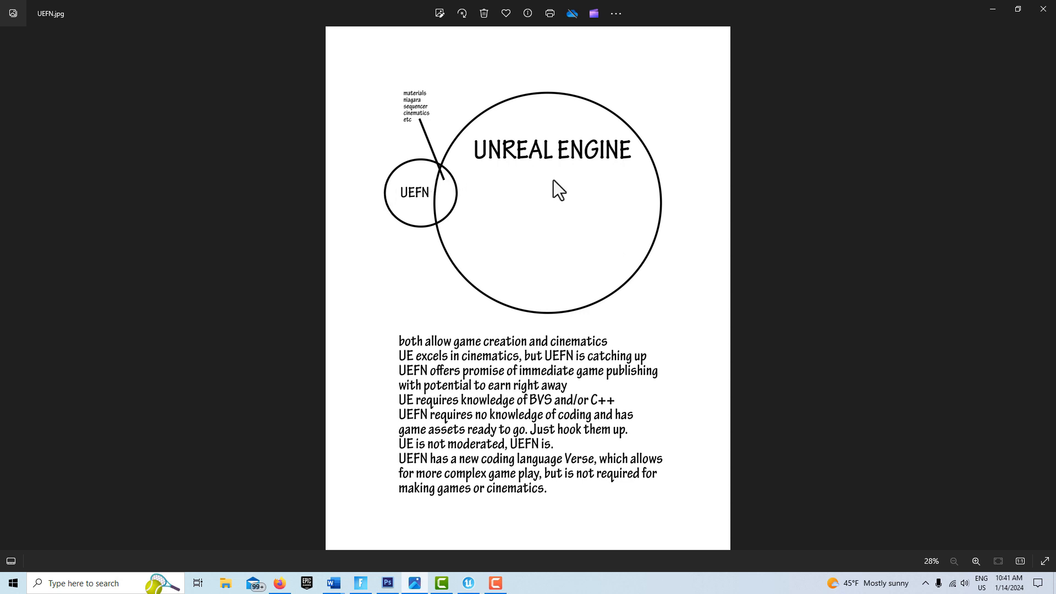
pyautogui.moveTo(413, 172)
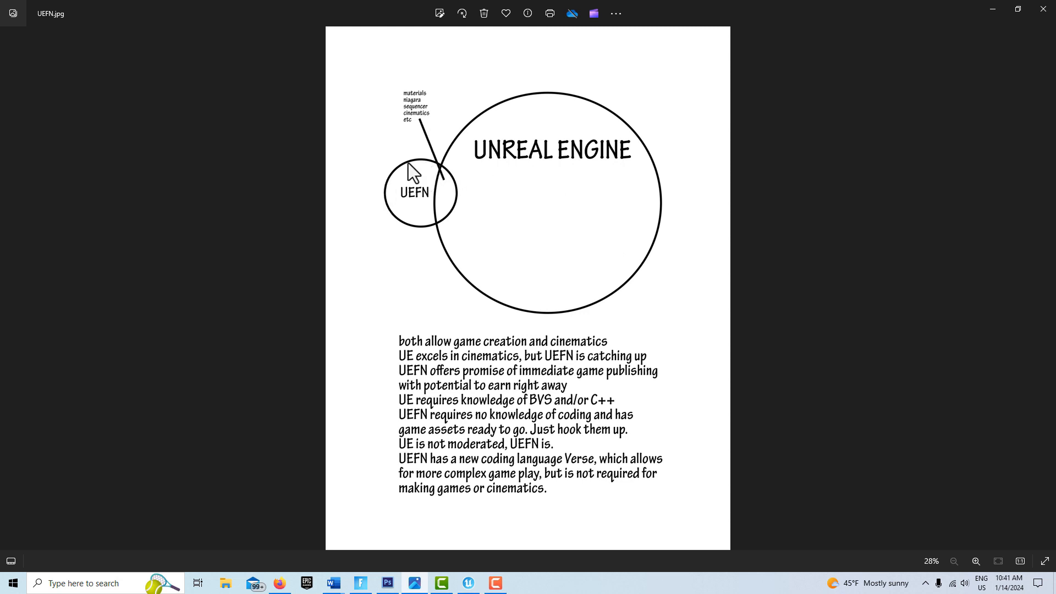
pyautogui.moveTo(538, 169)
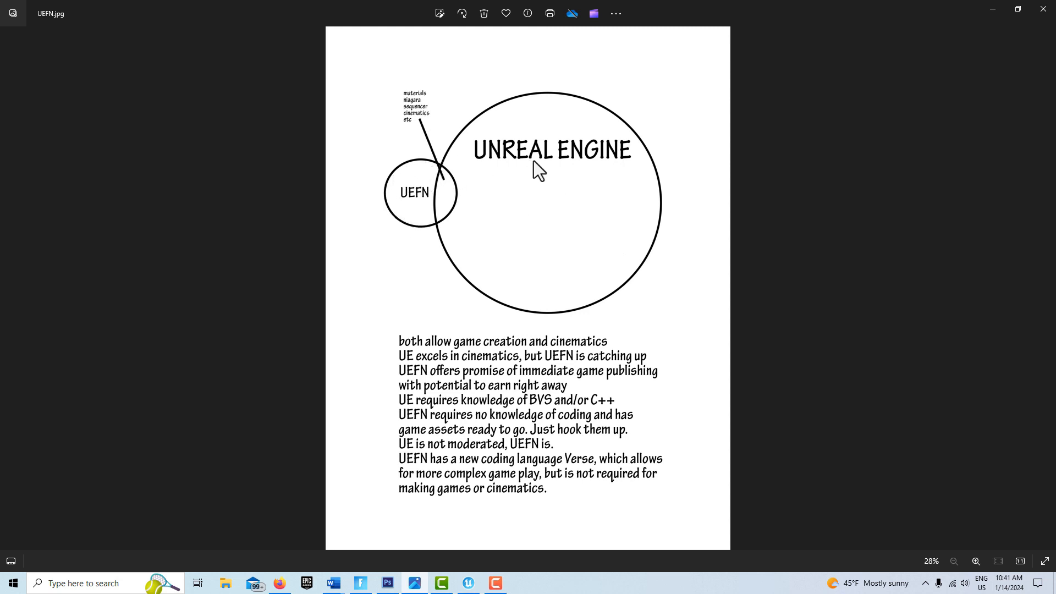
pyautogui.moveTo(595, 235)
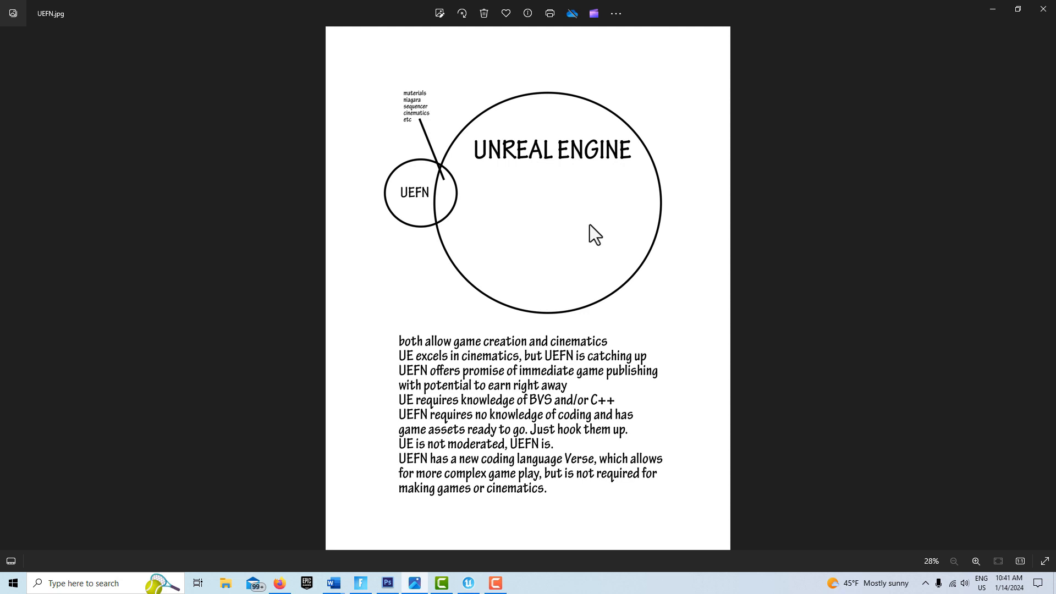
pyautogui.moveTo(410, 226)
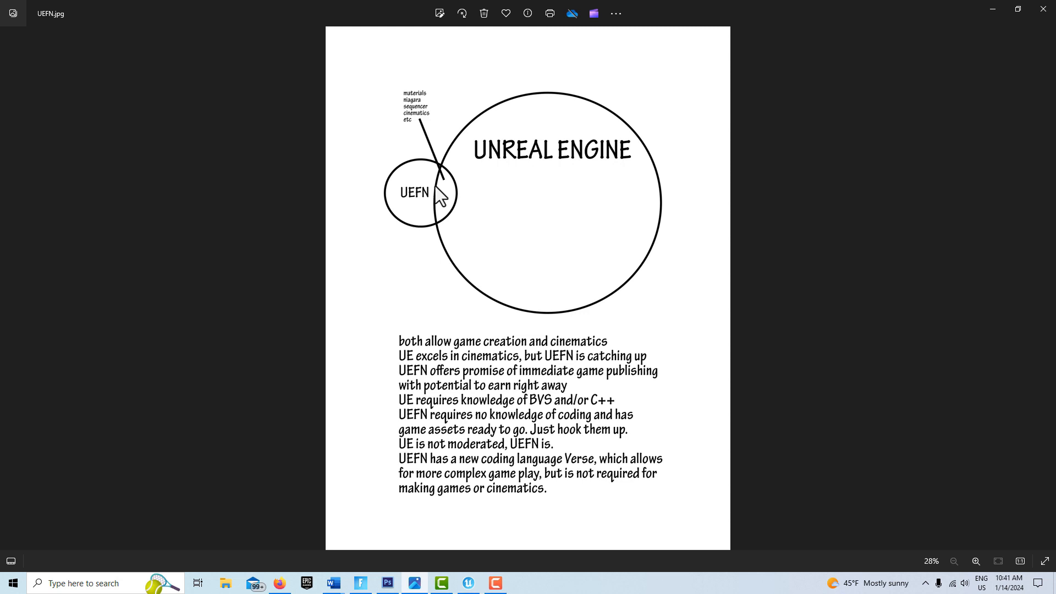
pyautogui.moveTo(495, 228)
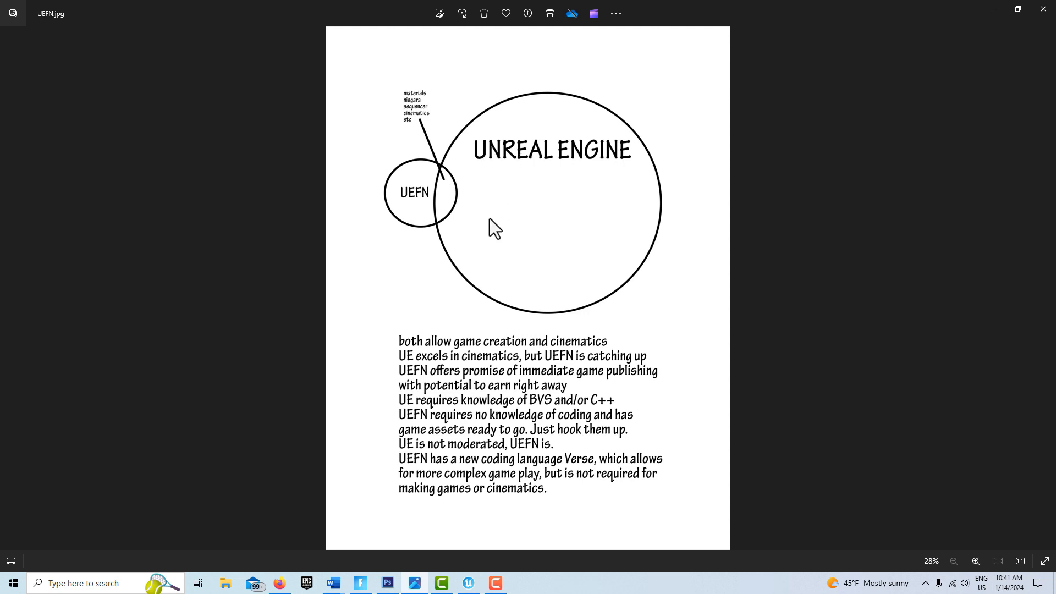
pyautogui.moveTo(444, 242)
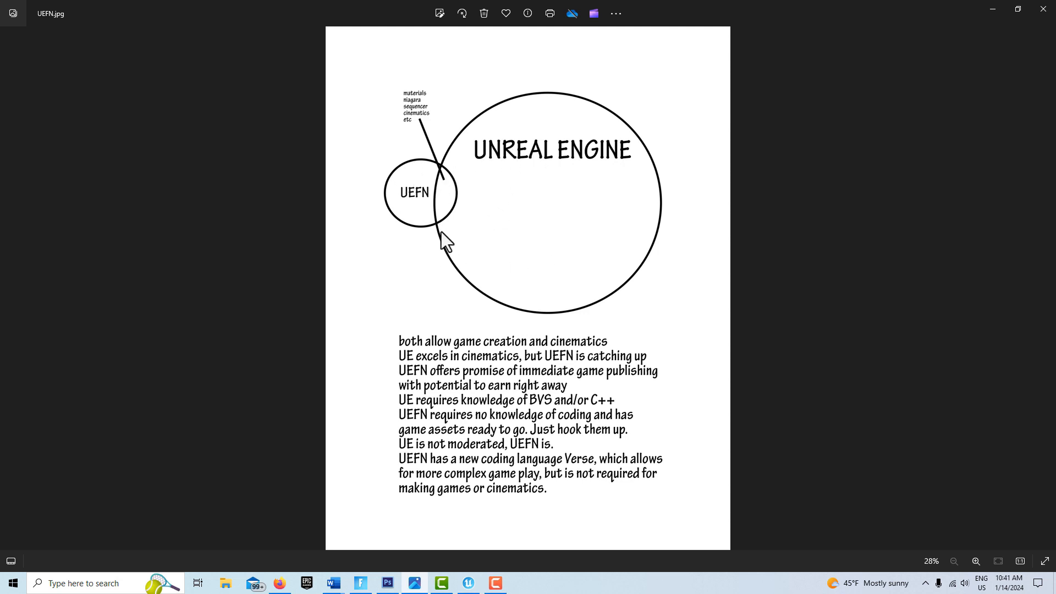
pyautogui.moveTo(475, 208)
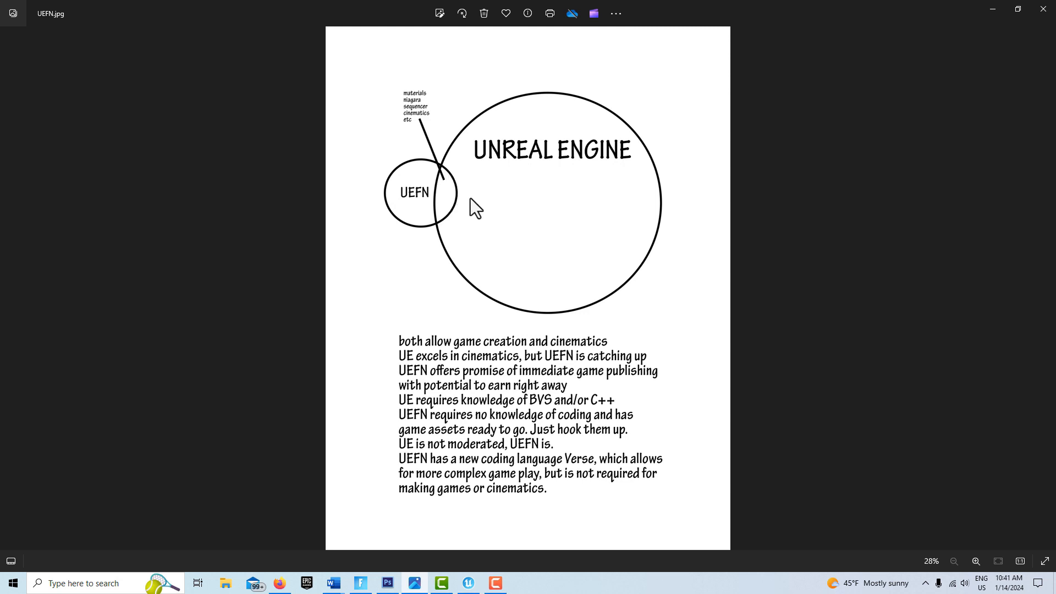
pyautogui.moveTo(412, 205)
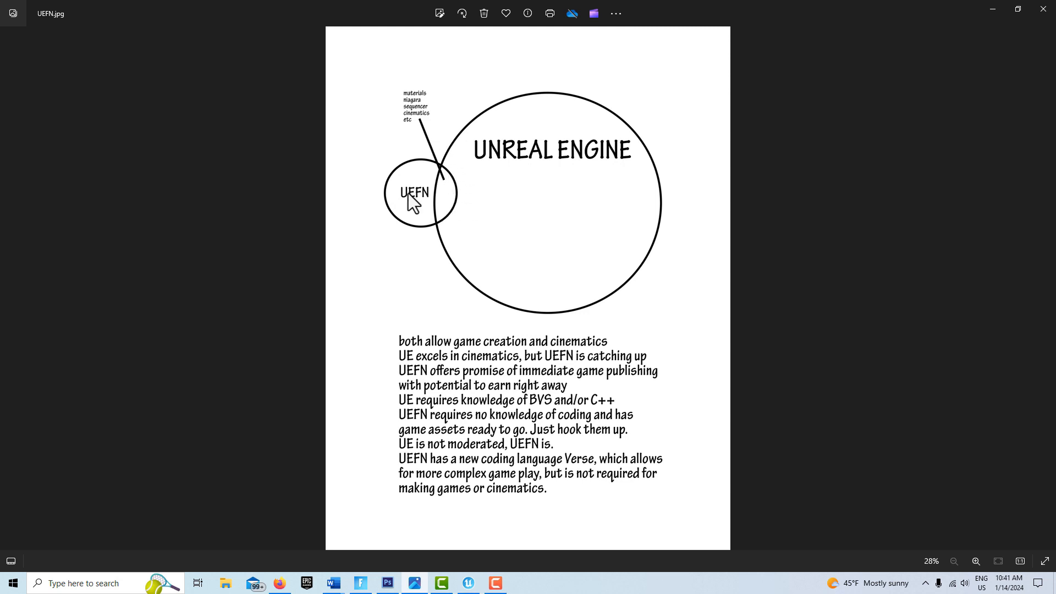
pyautogui.moveTo(562, 188)
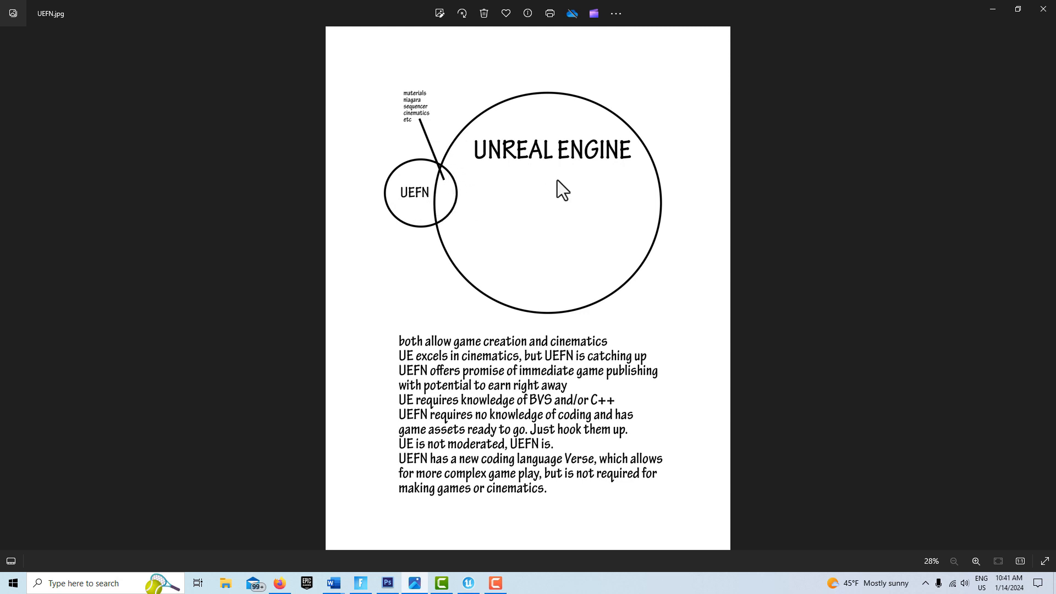
pyautogui.moveTo(411, 125)
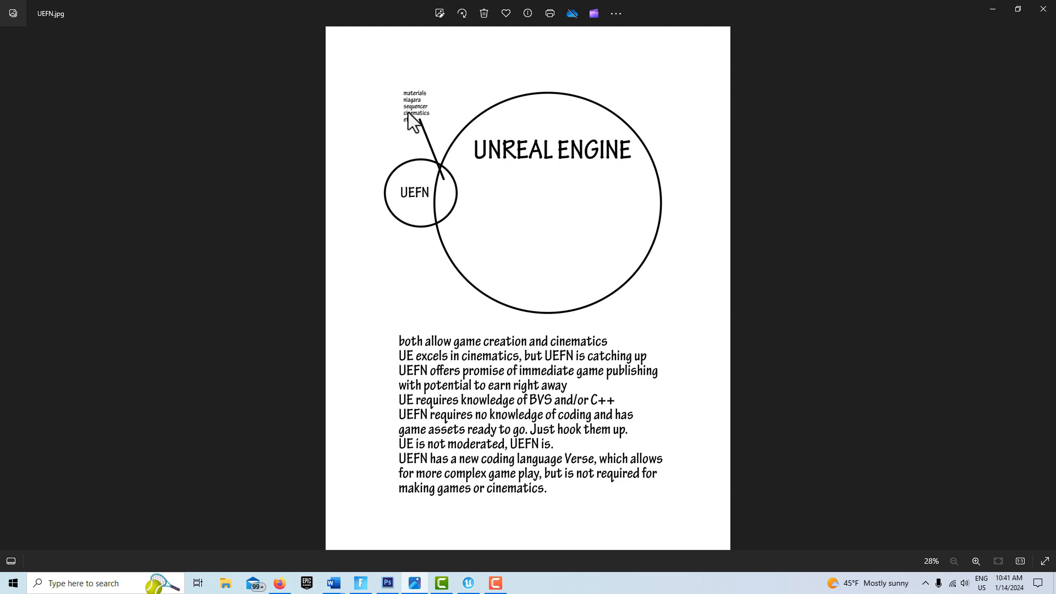
pyautogui.moveTo(438, 119)
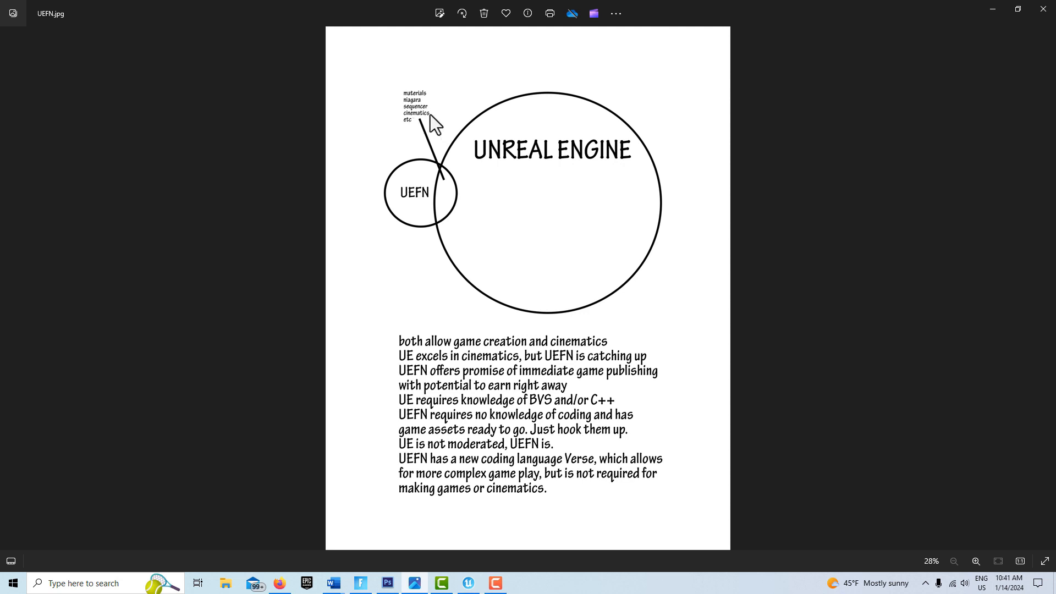
pyautogui.moveTo(531, 186)
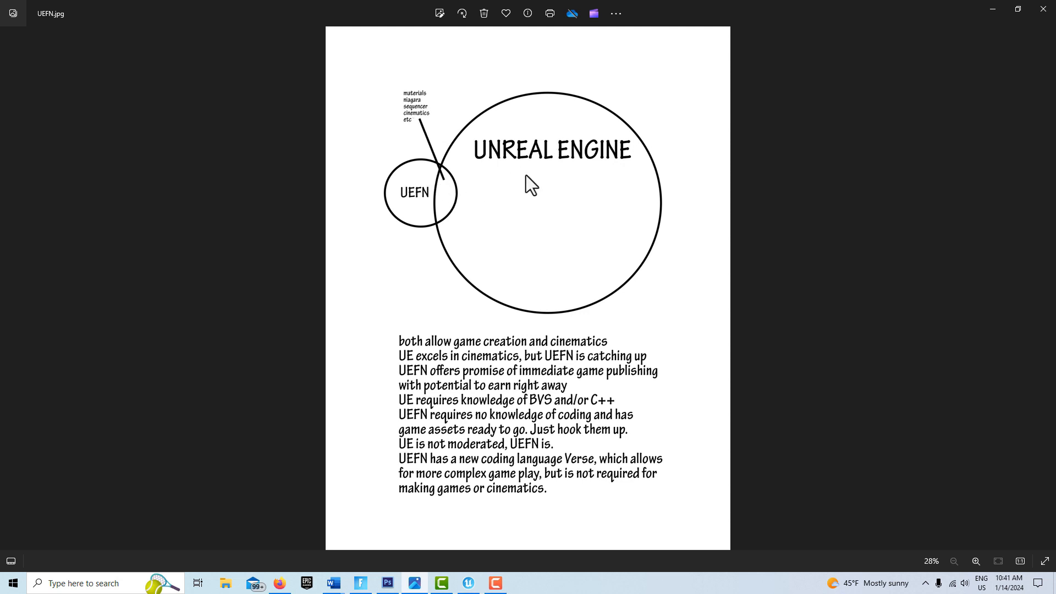
pyautogui.moveTo(413, 184)
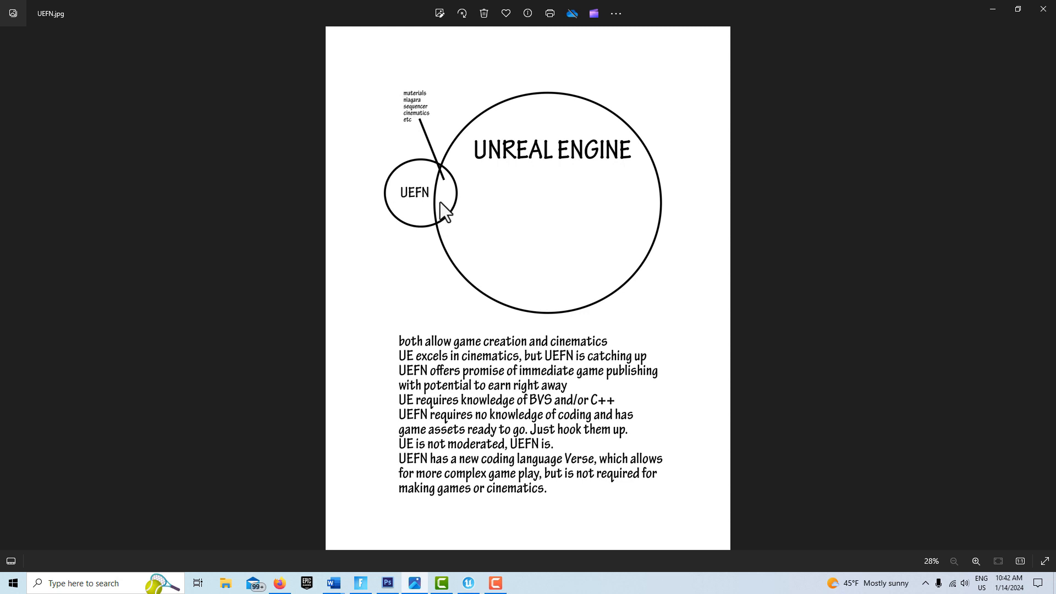
pyautogui.moveTo(422, 108)
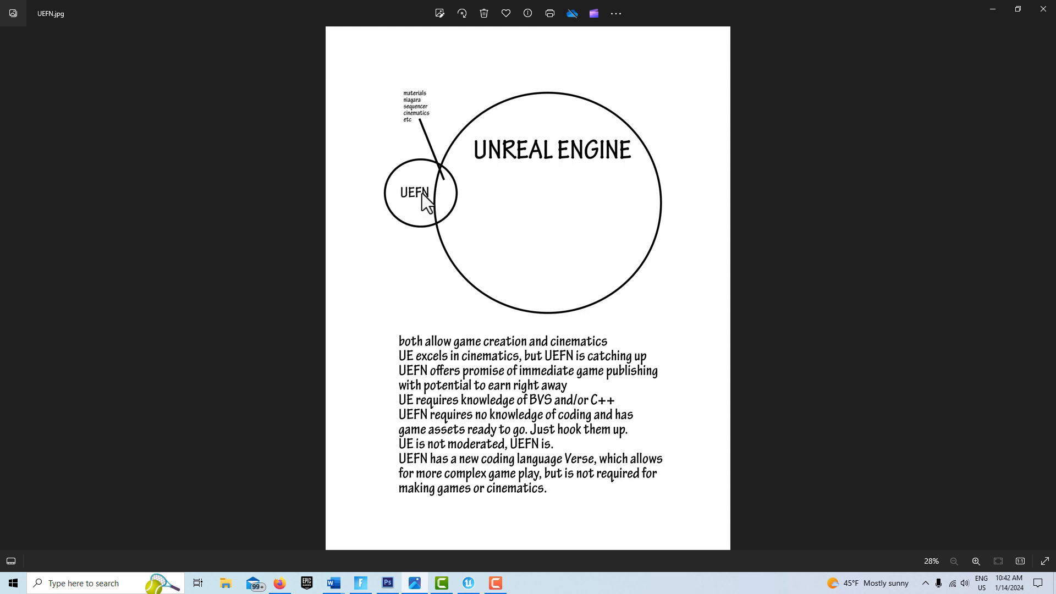
pyautogui.moveTo(419, 102)
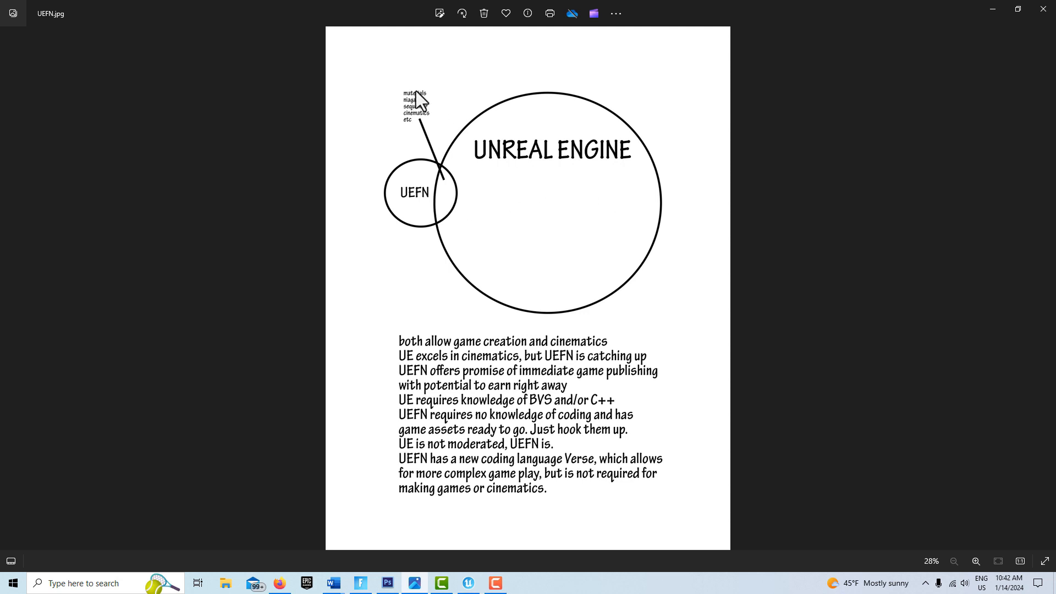
pyautogui.moveTo(430, 120)
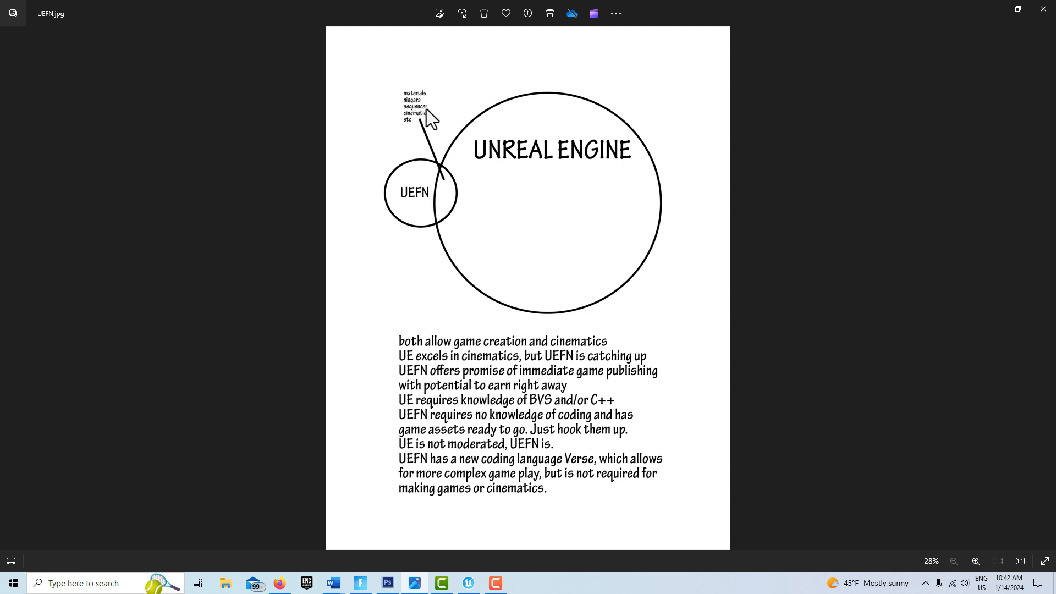
pyautogui.moveTo(426, 356)
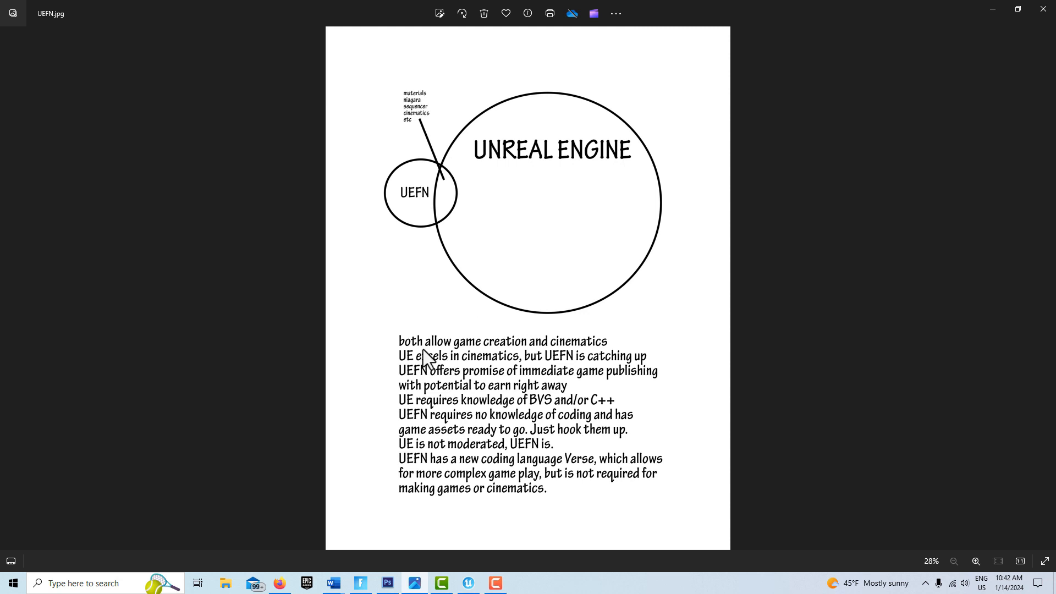
pyautogui.moveTo(482, 370)
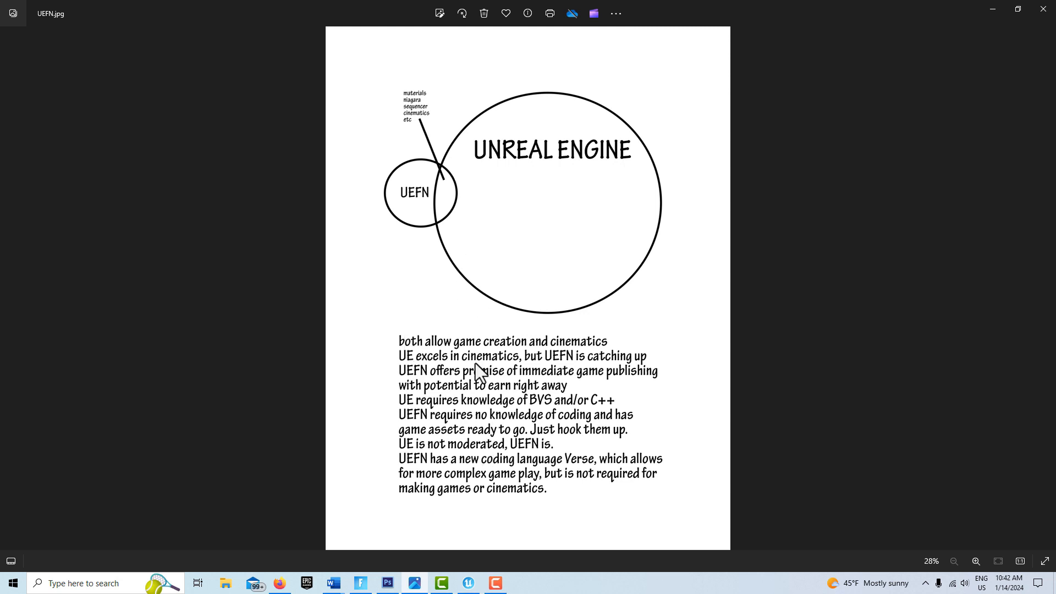
pyautogui.moveTo(415, 213)
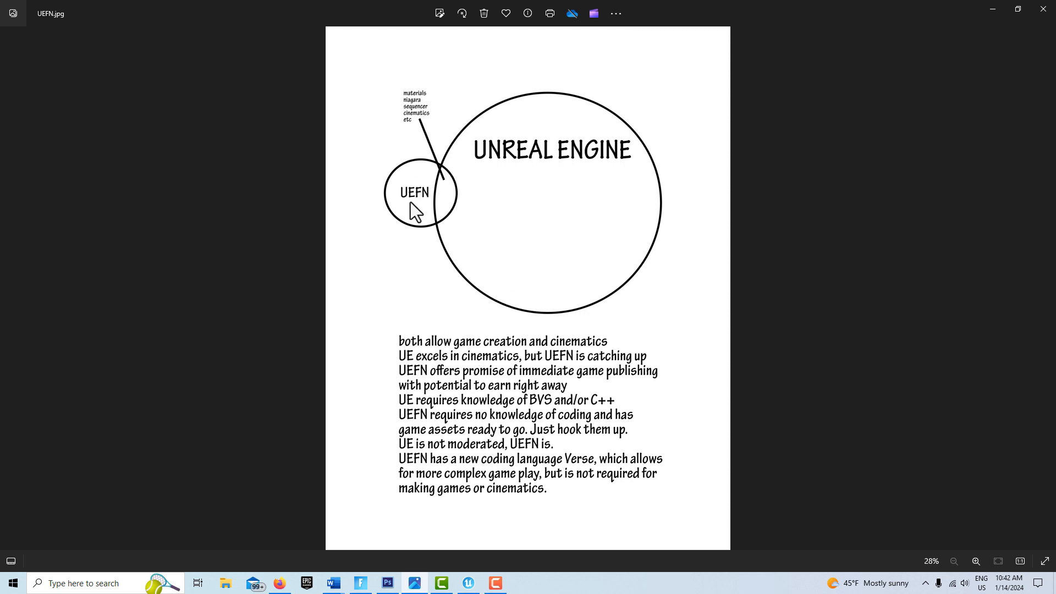
pyautogui.moveTo(478, 331)
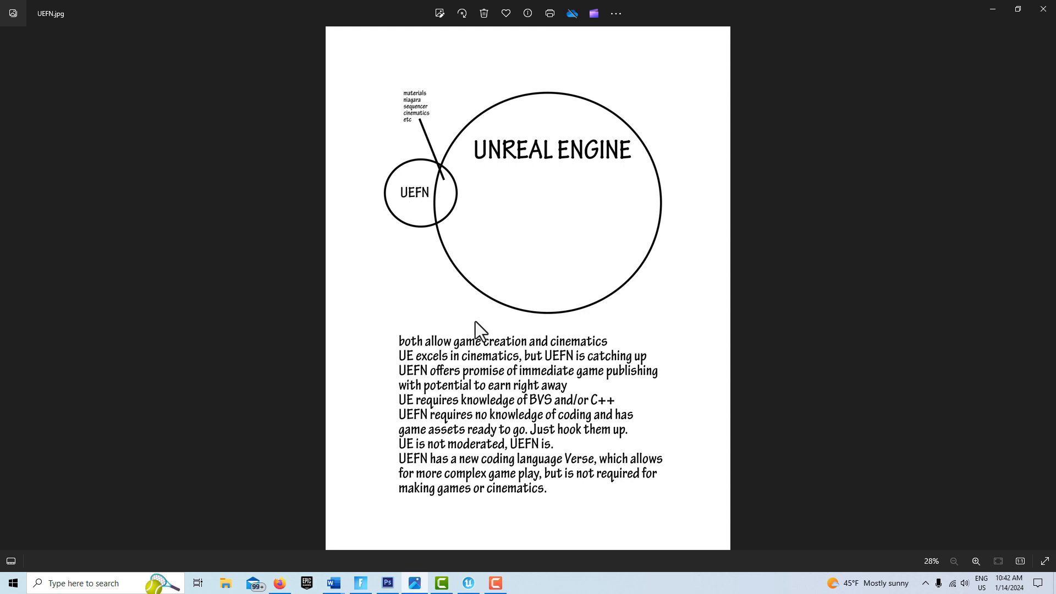
pyautogui.moveTo(592, 352)
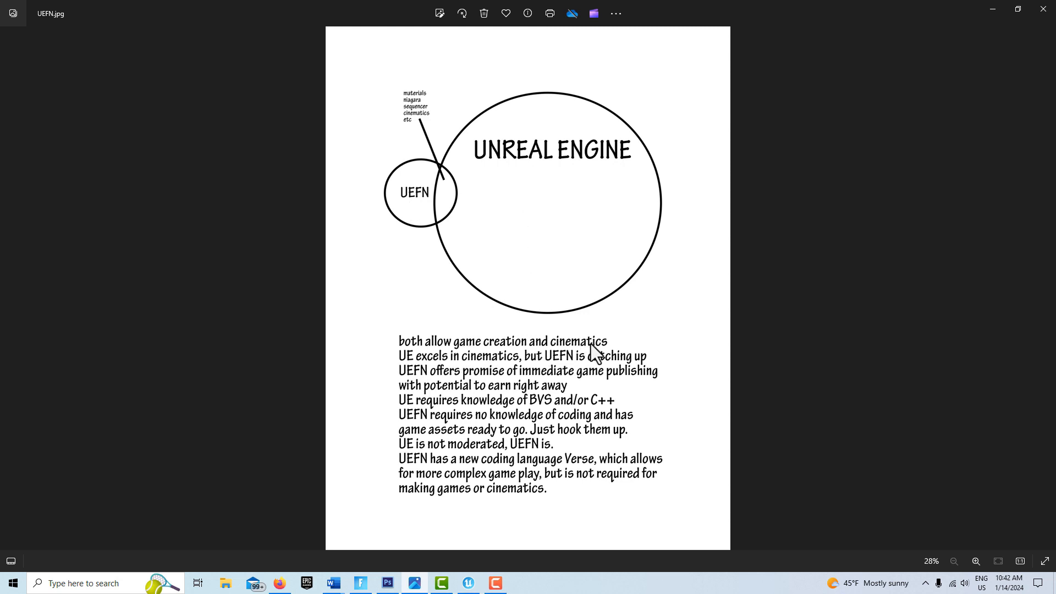
pyautogui.moveTo(450, 192)
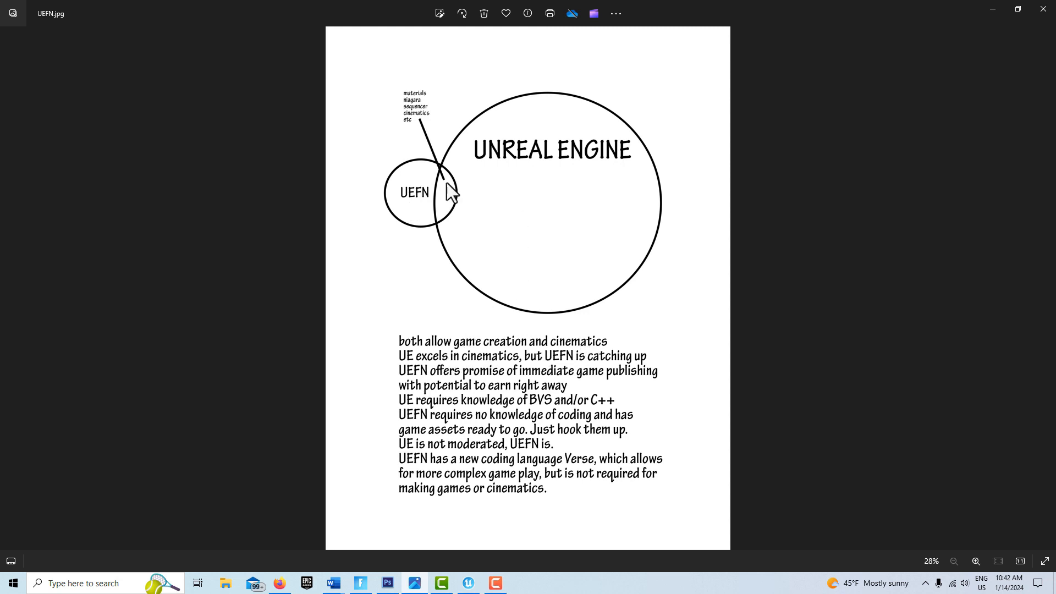
pyautogui.moveTo(539, 199)
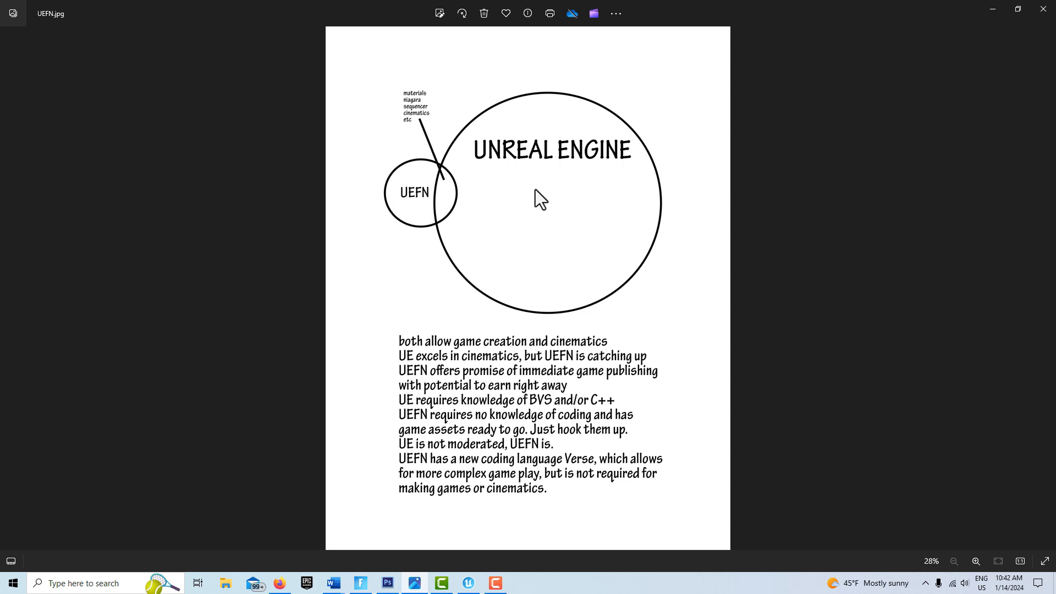
pyautogui.moveTo(637, 171)
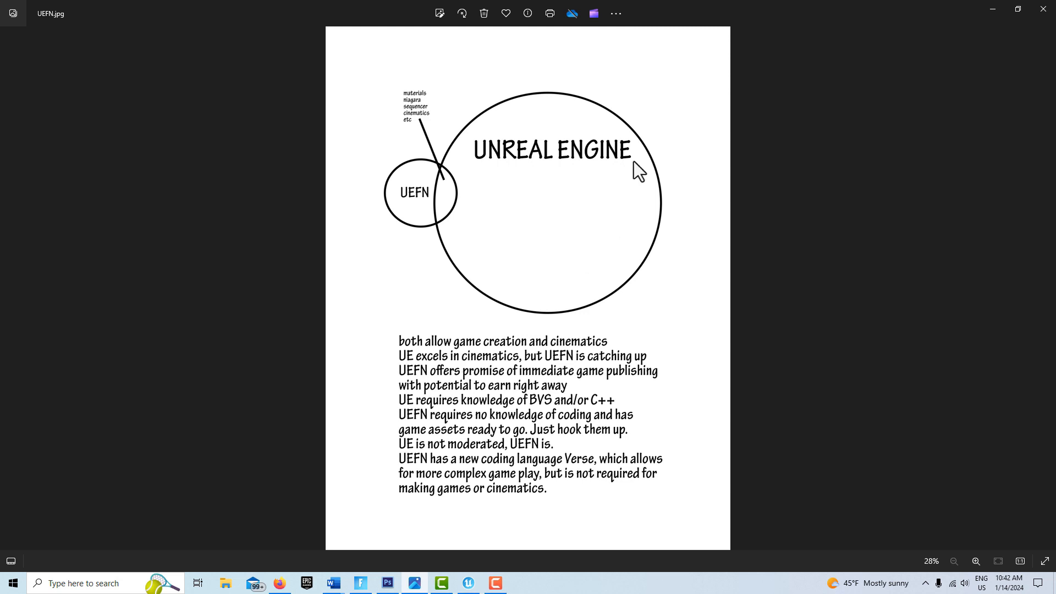
pyautogui.moveTo(563, 224)
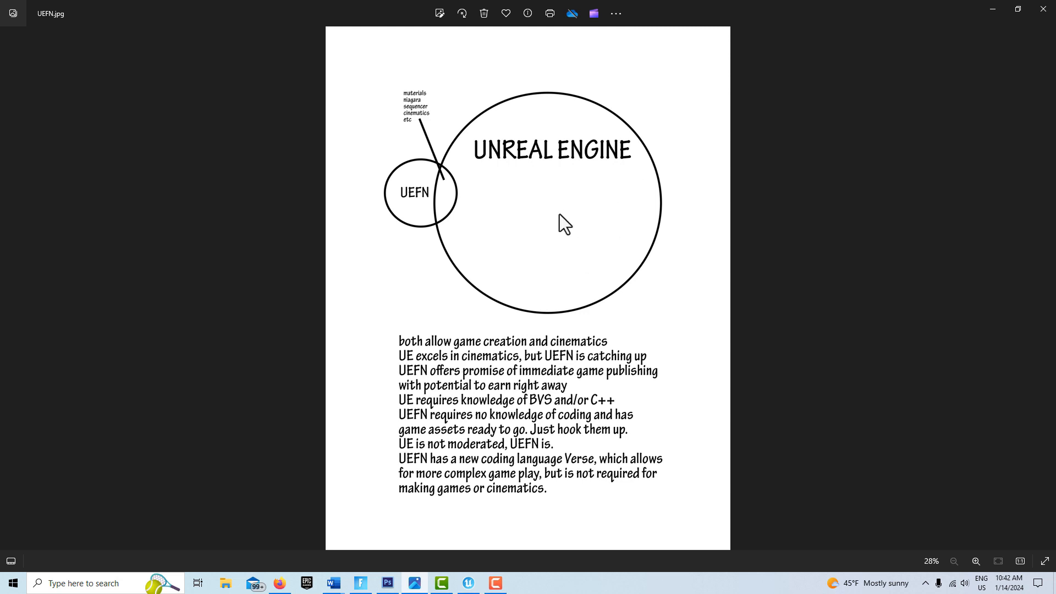
pyautogui.moveTo(581, 294)
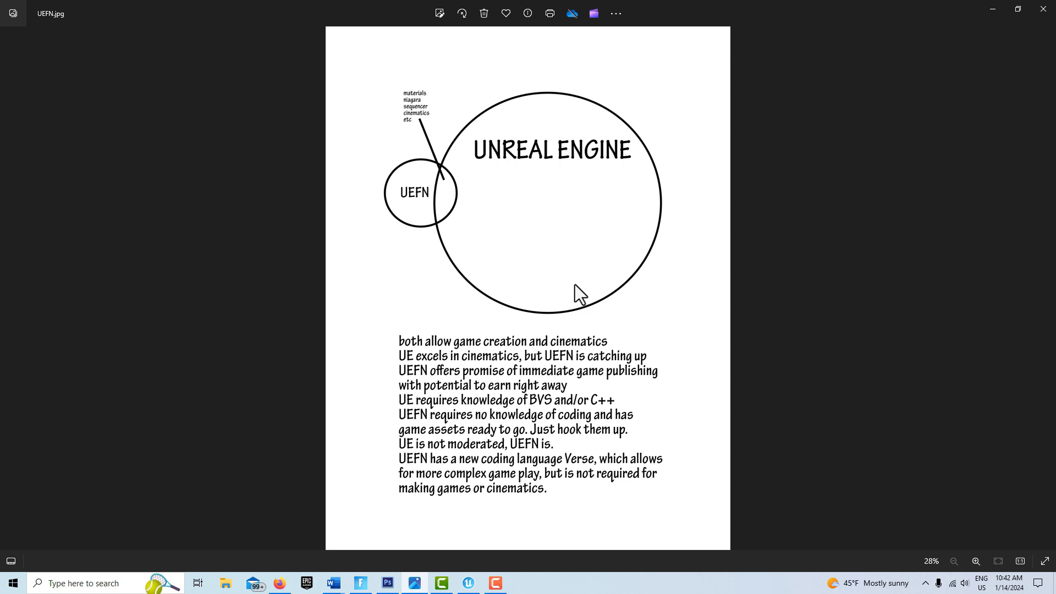
pyautogui.moveTo(598, 376)
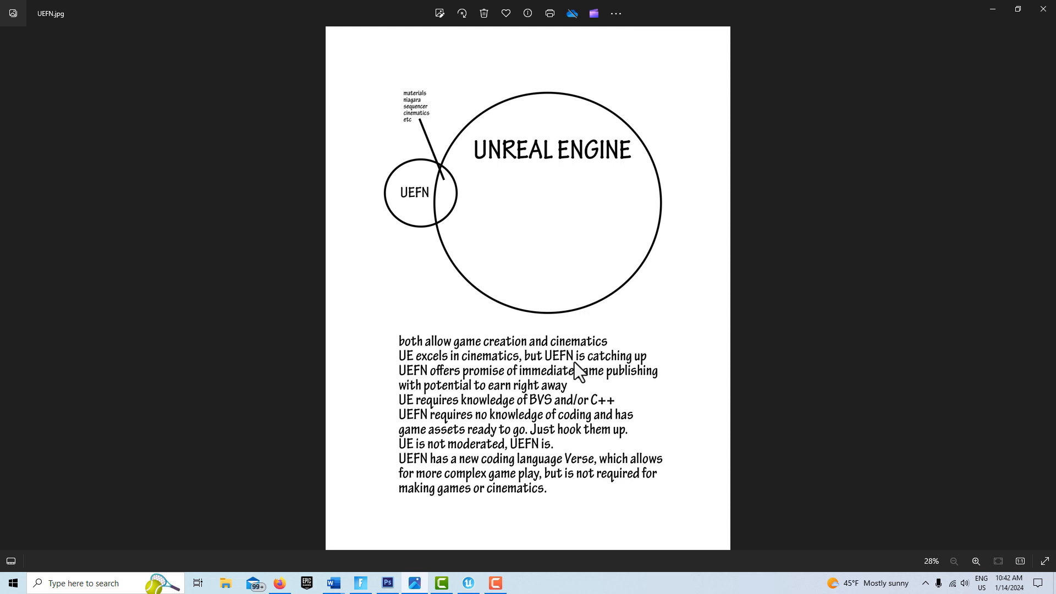
pyautogui.moveTo(470, 254)
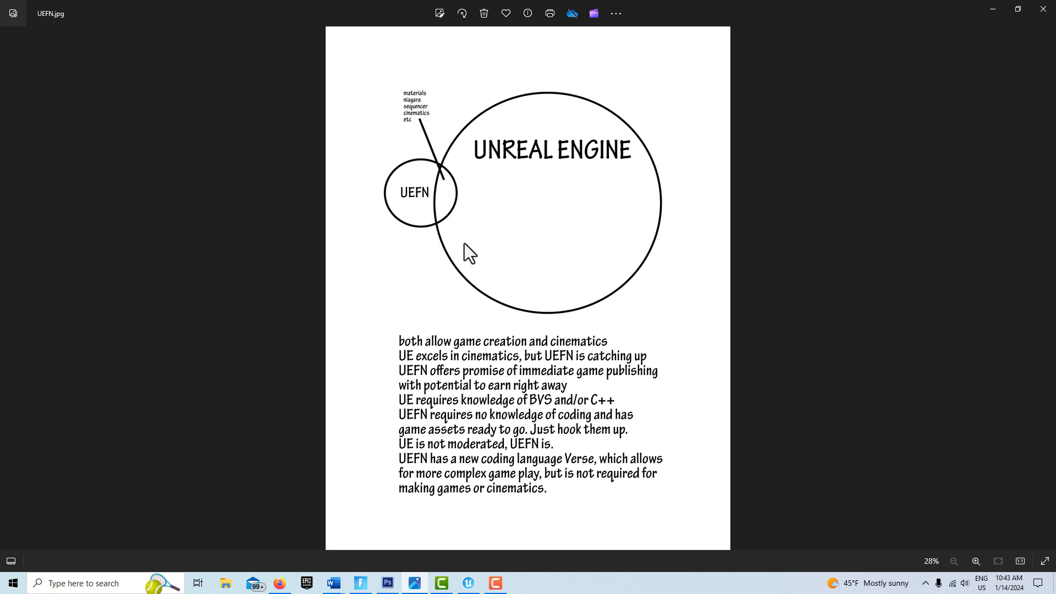
pyautogui.moveTo(428, 396)
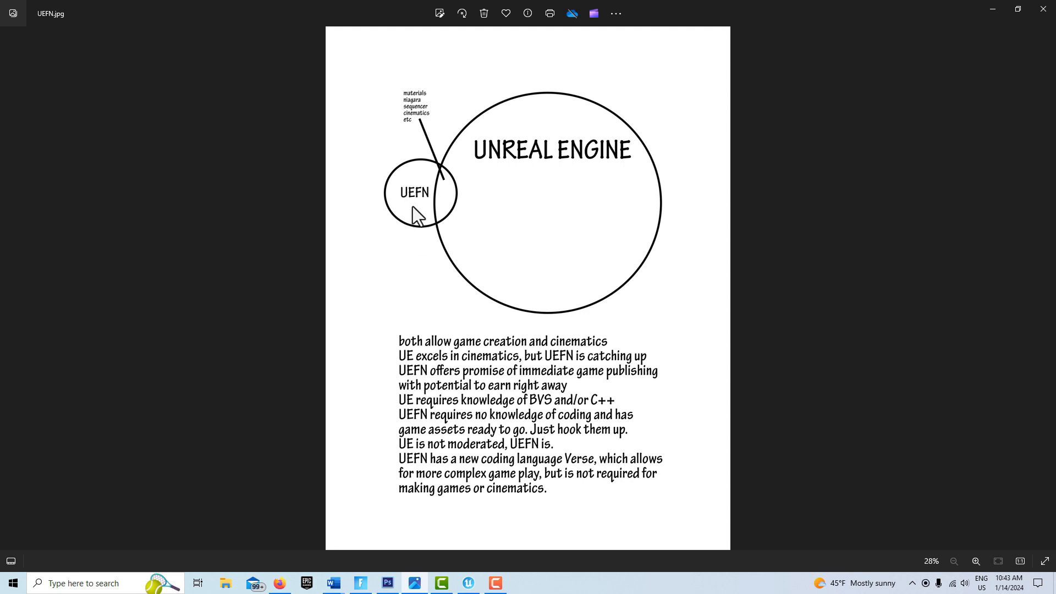
pyautogui.moveTo(418, 199)
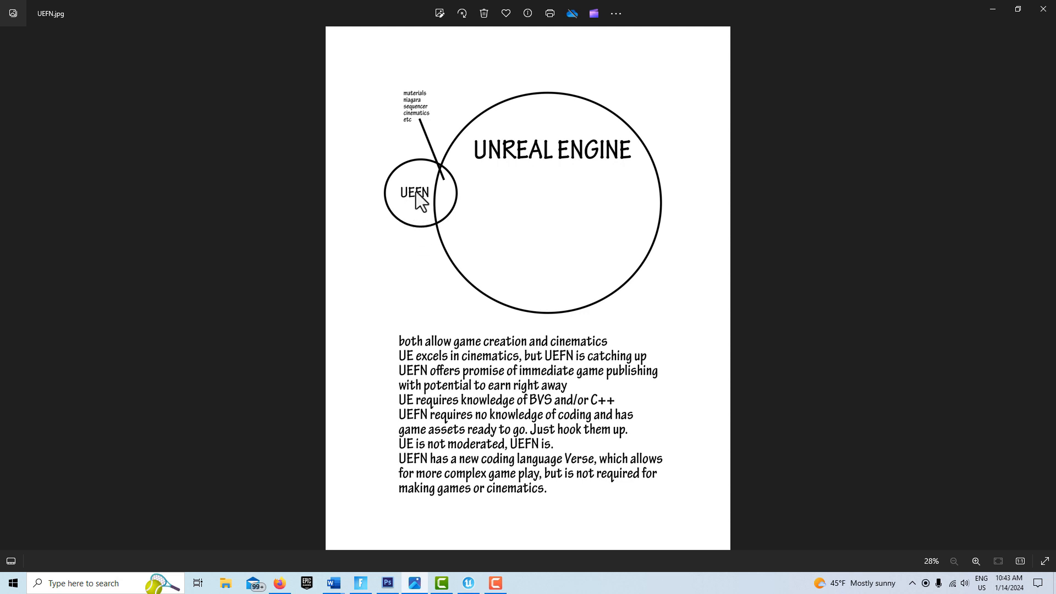
pyautogui.moveTo(397, 221)
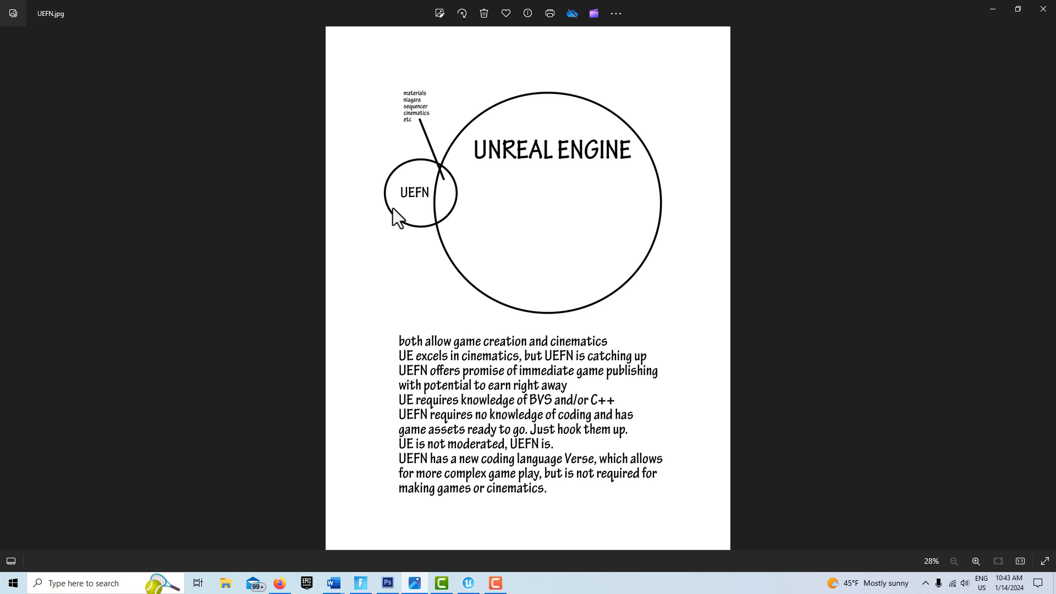
pyautogui.moveTo(568, 235)
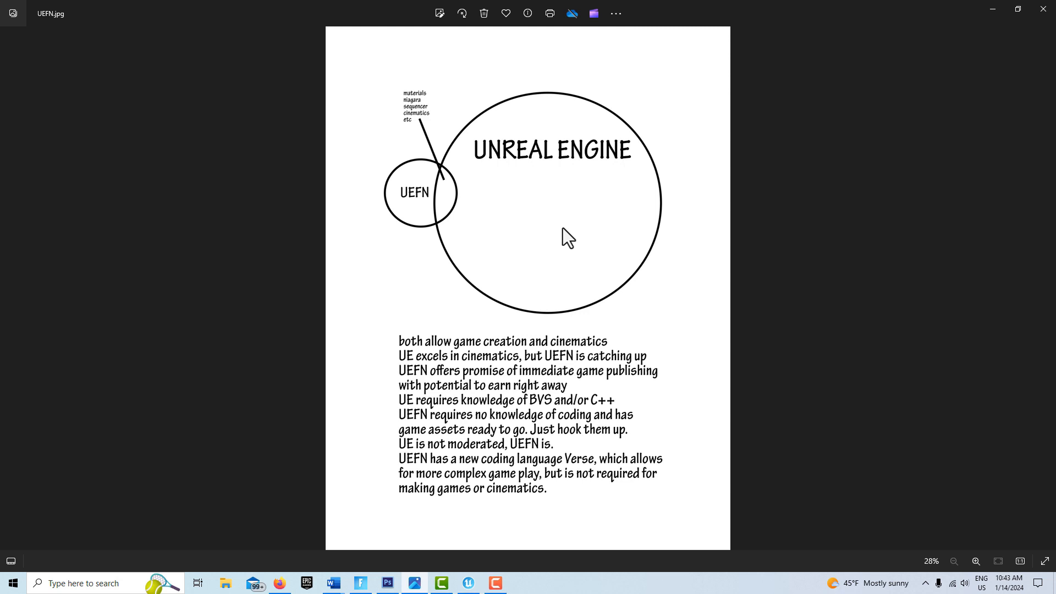
pyautogui.moveTo(555, 219)
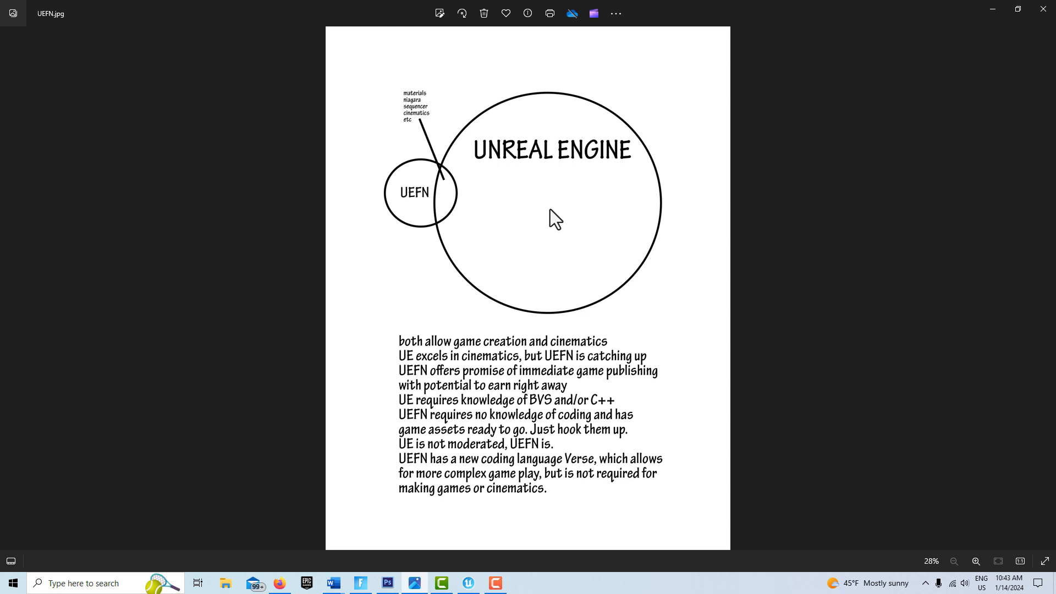
pyautogui.moveTo(613, 206)
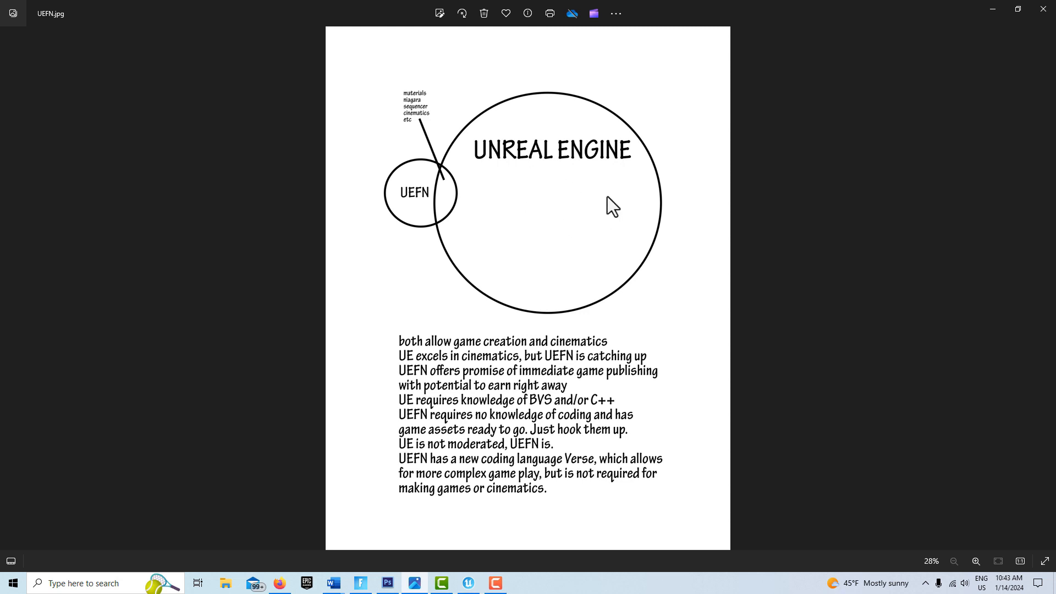
pyautogui.moveTo(425, 210)
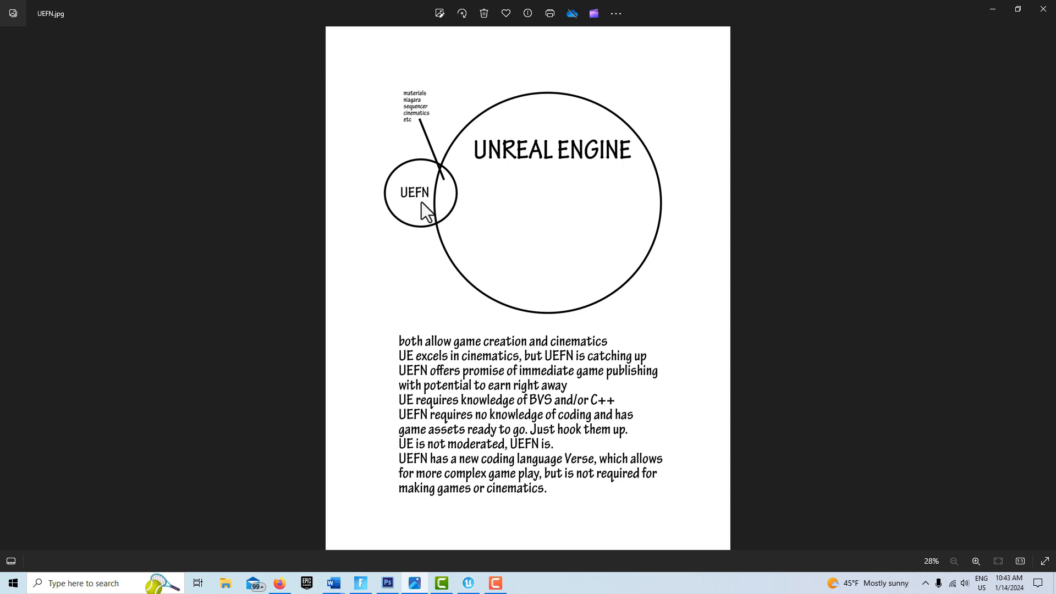
pyautogui.moveTo(430, 213)
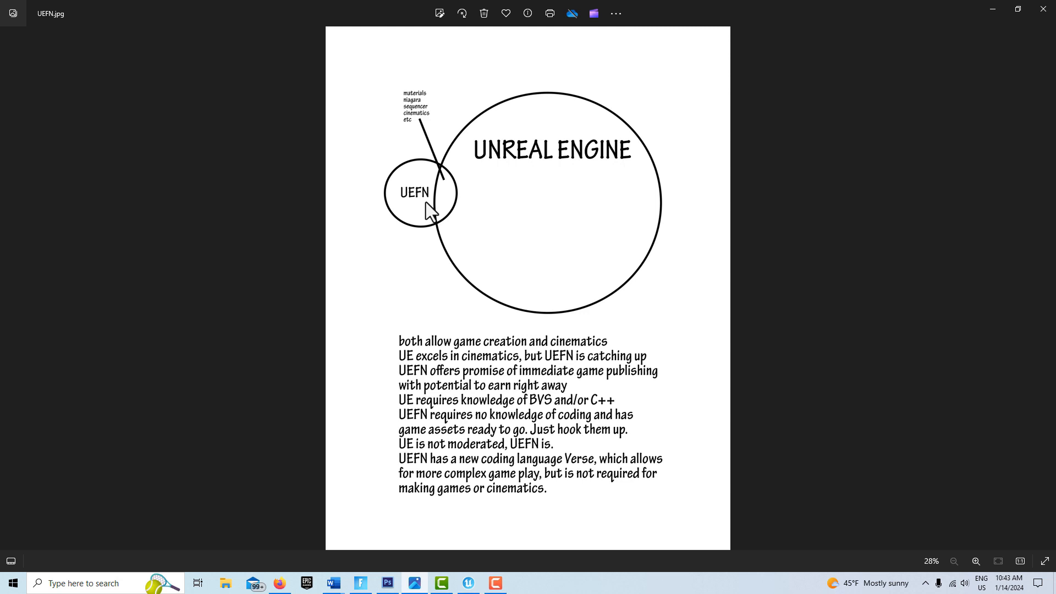
pyautogui.moveTo(425, 236)
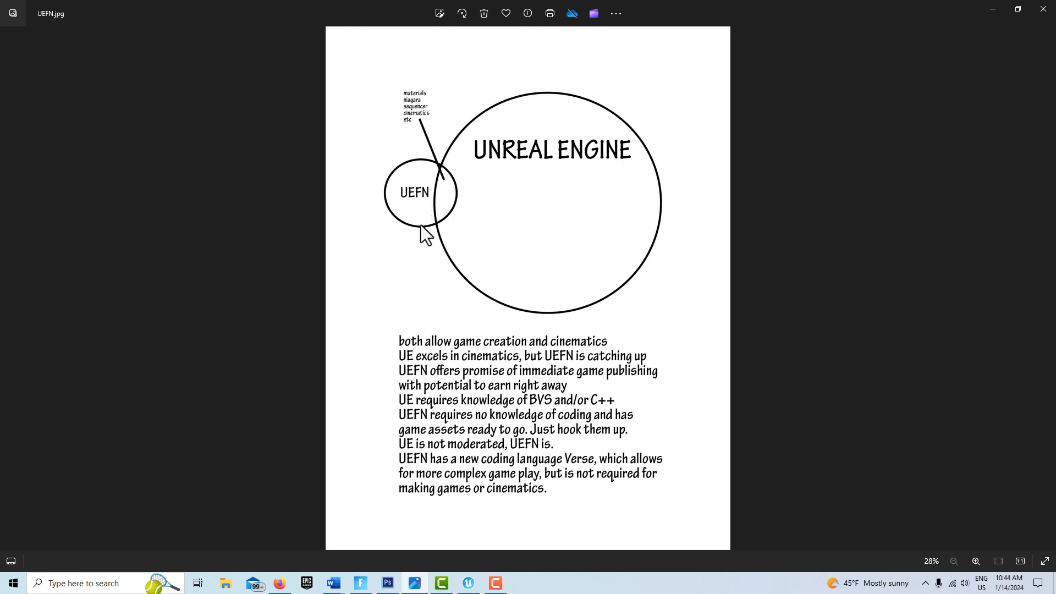
pyautogui.moveTo(409, 451)
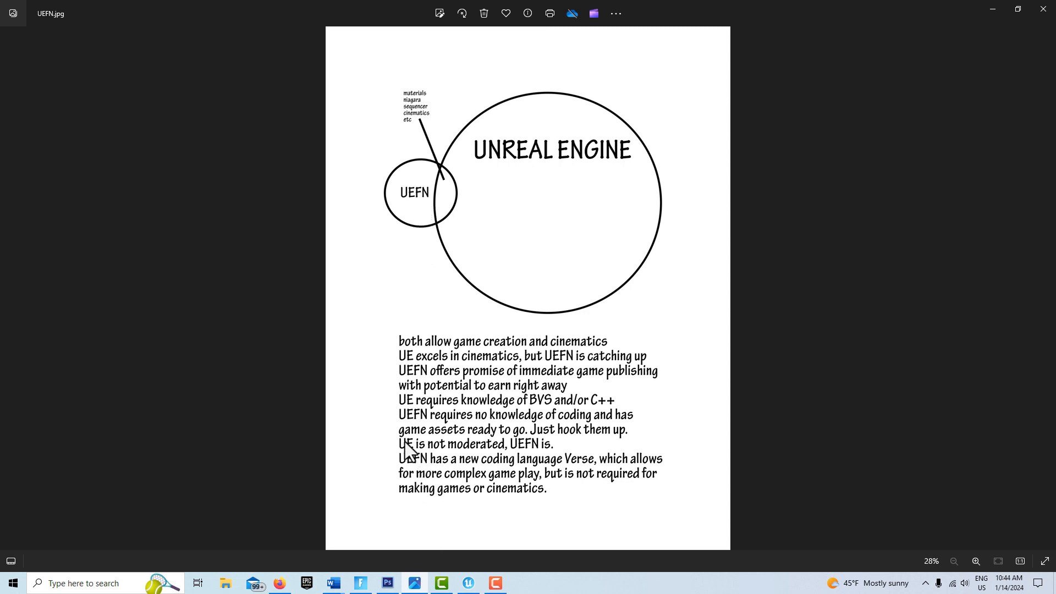
pyautogui.moveTo(426, 457)
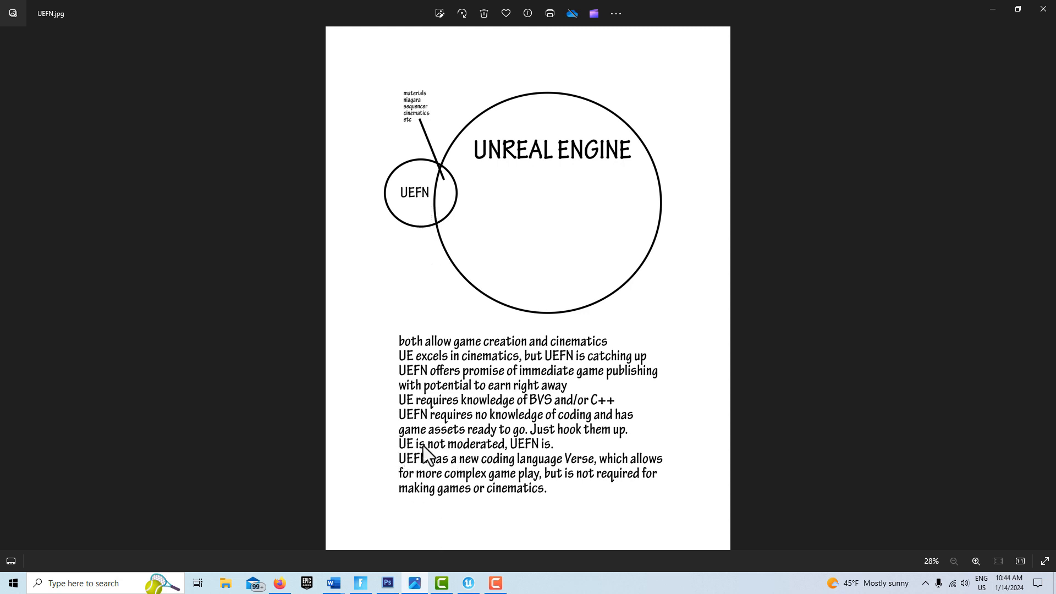
pyautogui.moveTo(548, 460)
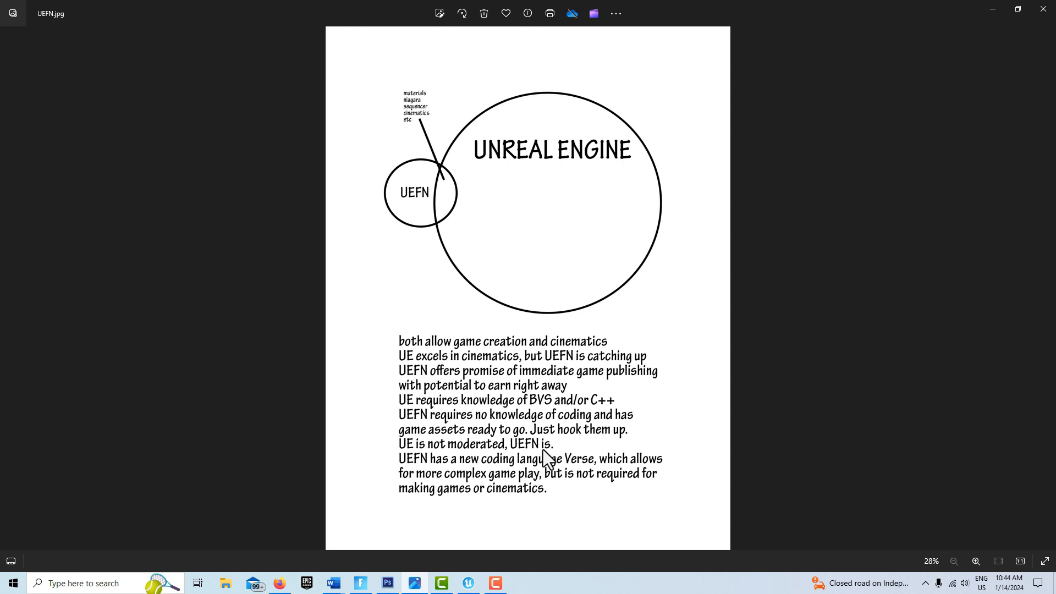
pyautogui.moveTo(410, 454)
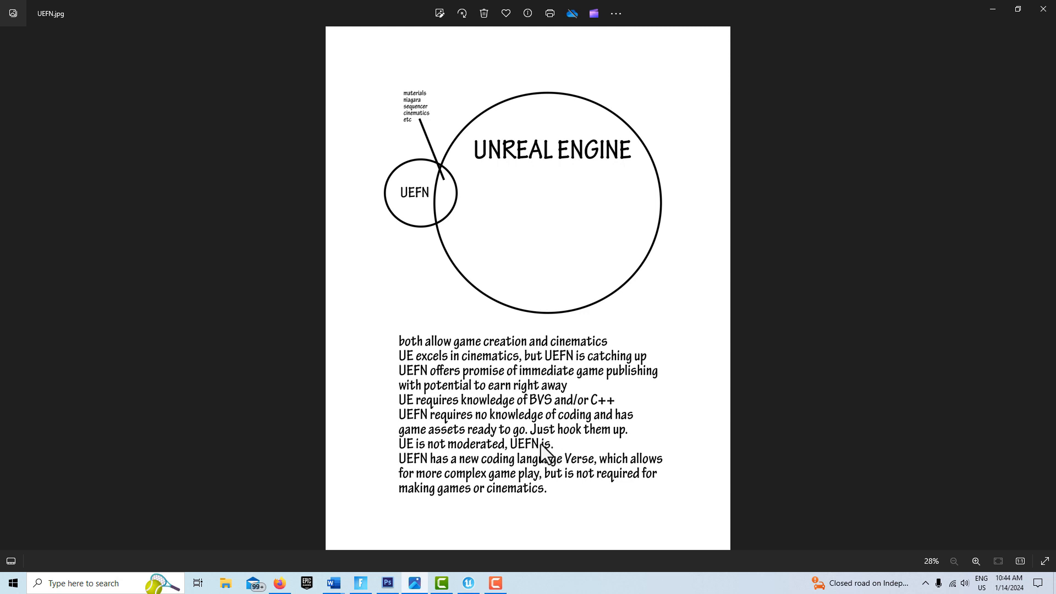
pyautogui.moveTo(428, 457)
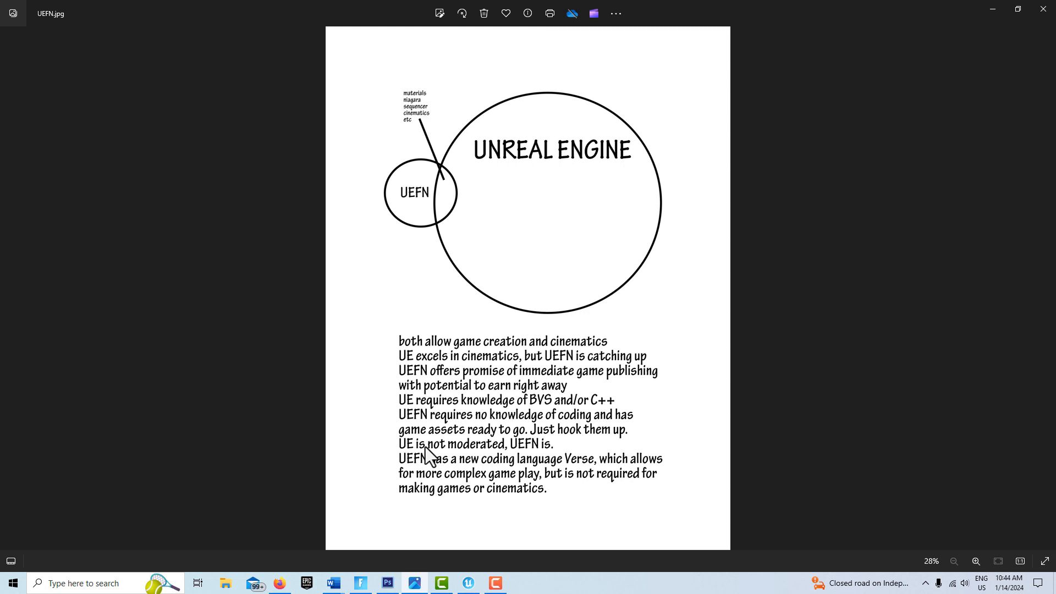
pyautogui.moveTo(421, 457)
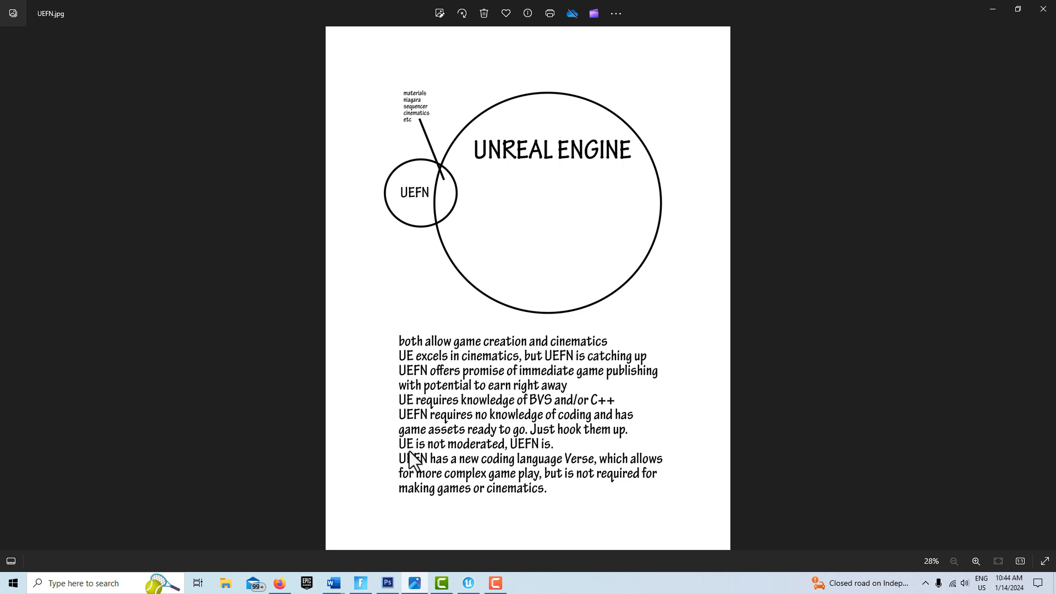
pyautogui.moveTo(521, 242)
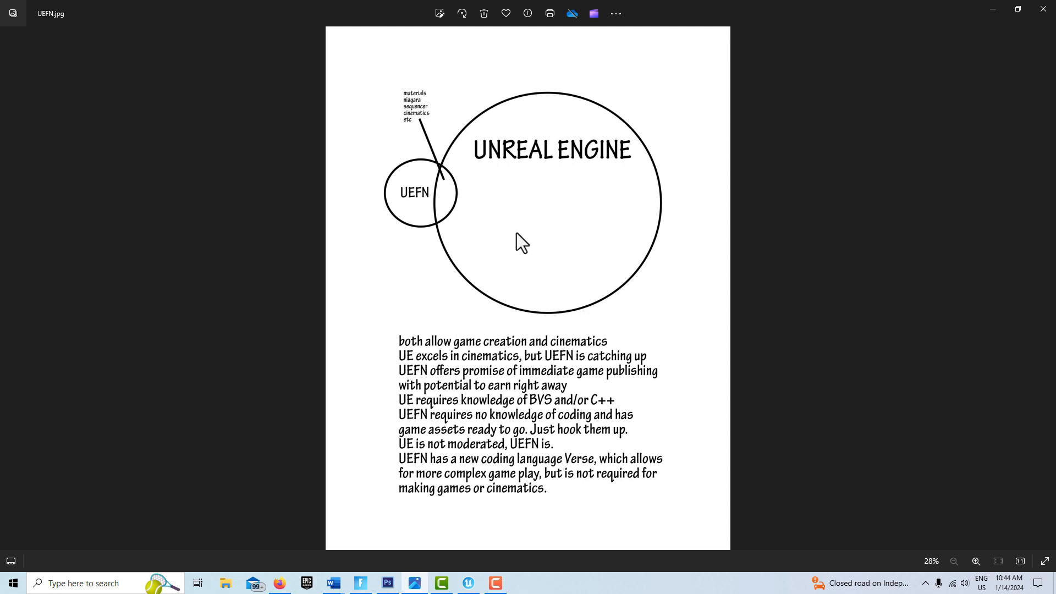
pyautogui.moveTo(447, 421)
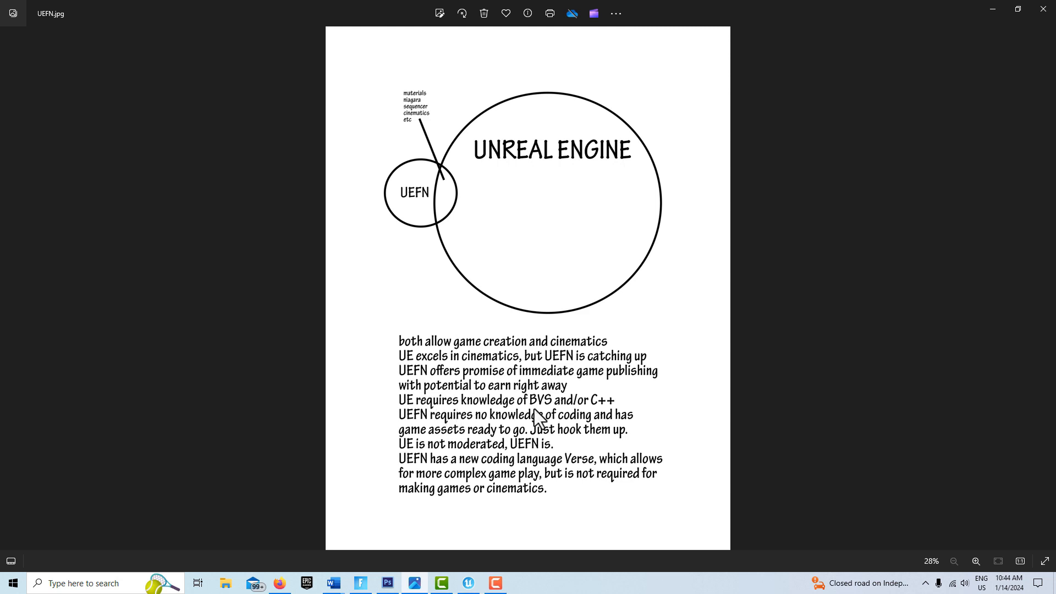
pyautogui.moveTo(600, 419)
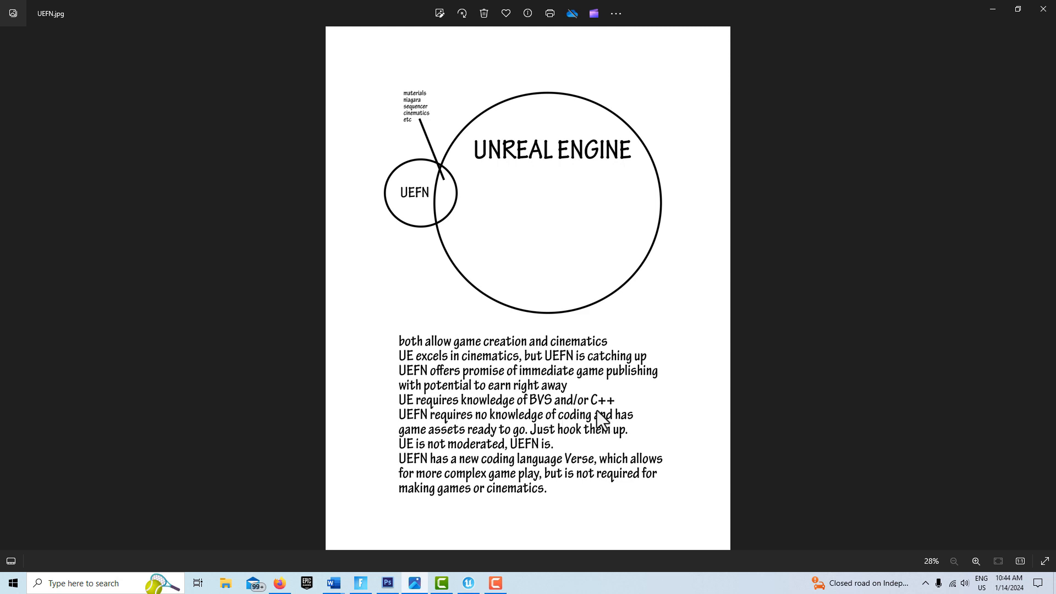
pyautogui.moveTo(553, 413)
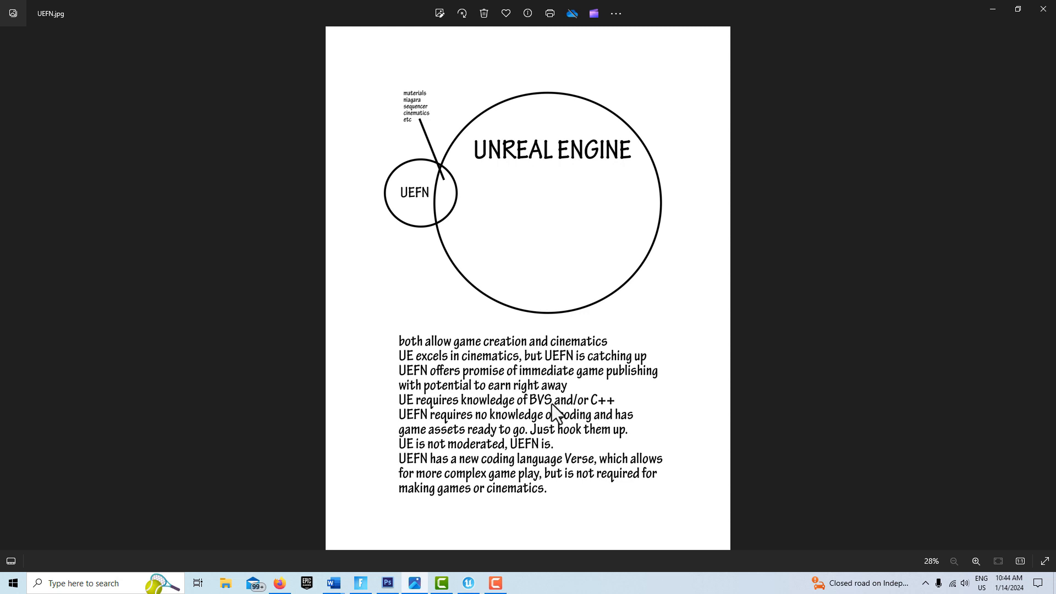
pyautogui.moveTo(539, 416)
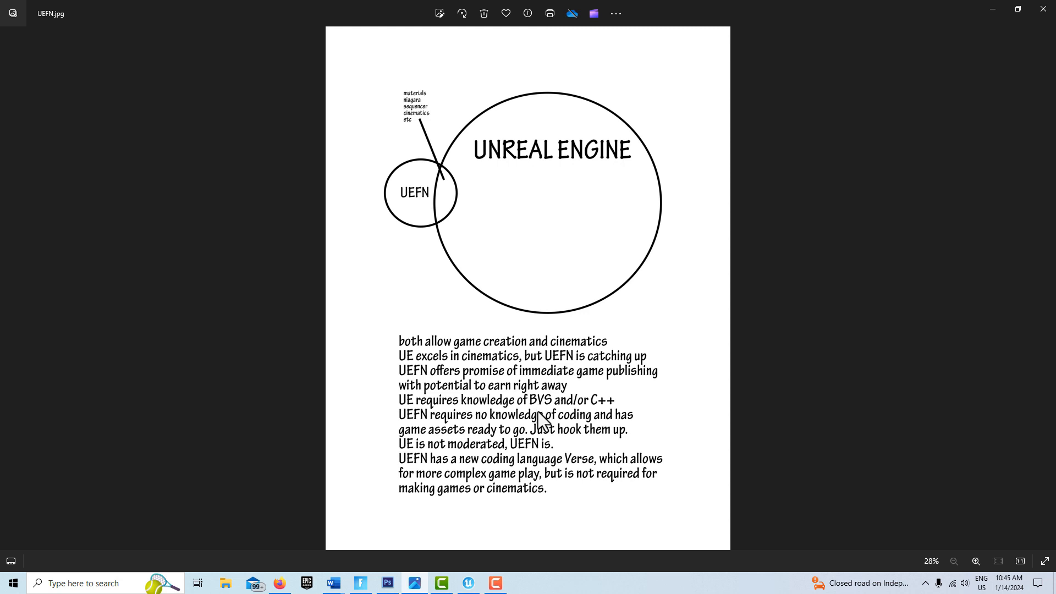
pyautogui.moveTo(536, 407)
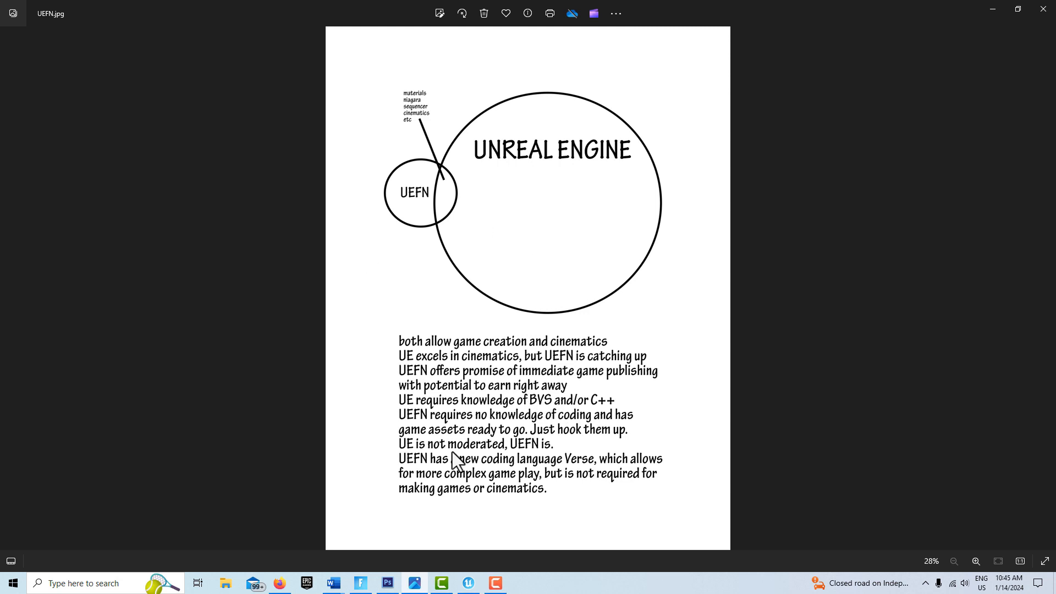
pyautogui.moveTo(457, 467)
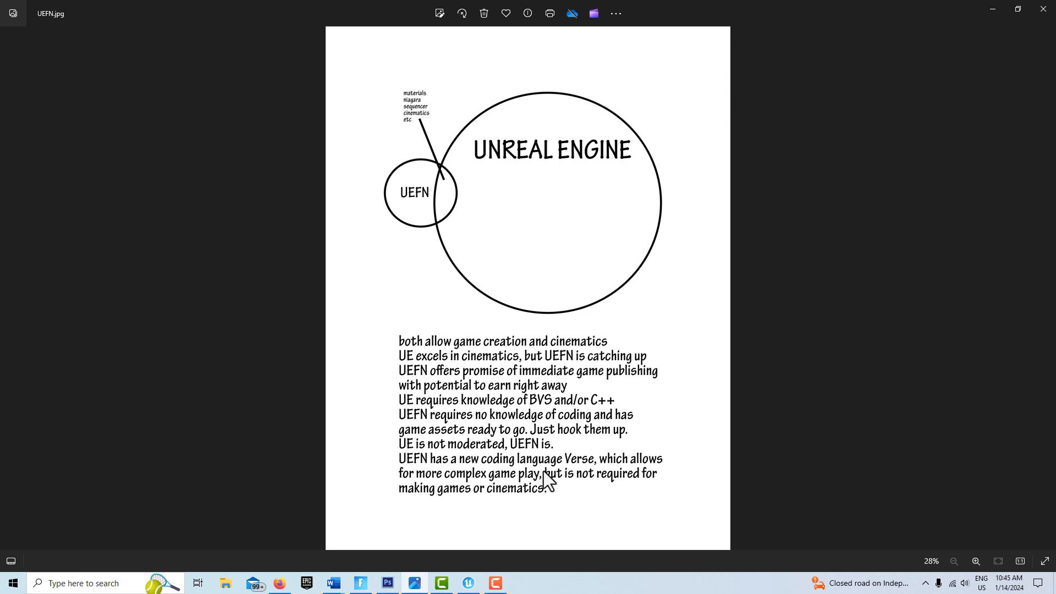
pyautogui.moveTo(546, 479)
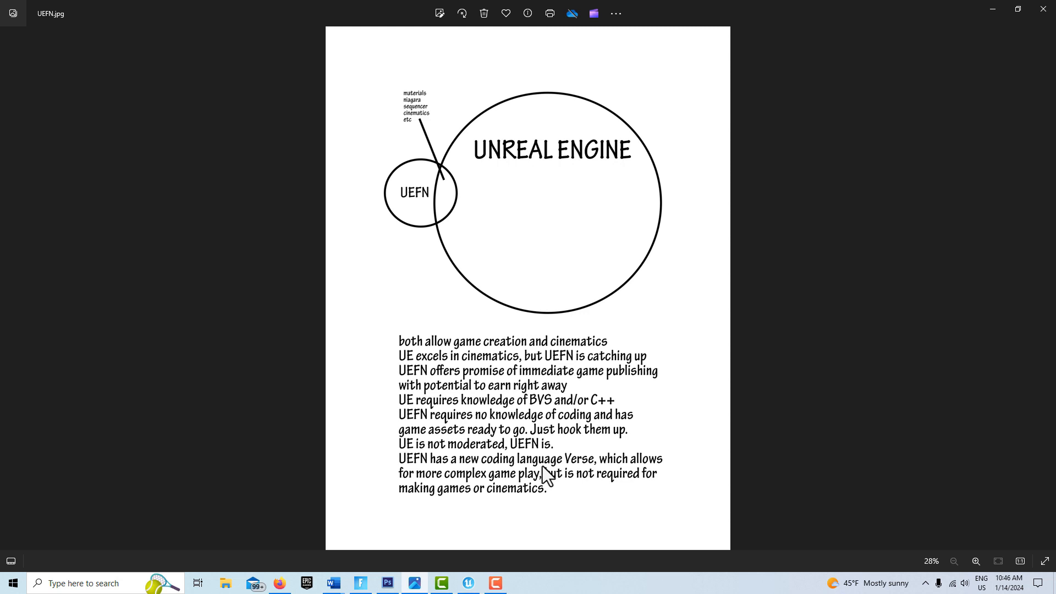
pyautogui.moveTo(513, 492)
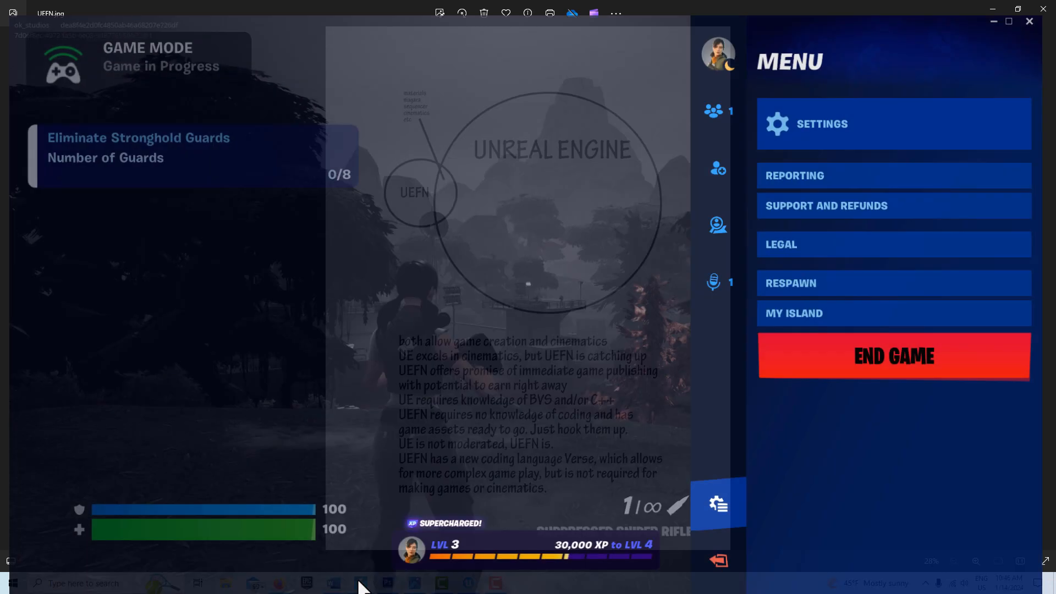
# Resume play and snipe two Stronghold guards, bringing the objective counter to 2/8.
pyautogui.press('Escape')
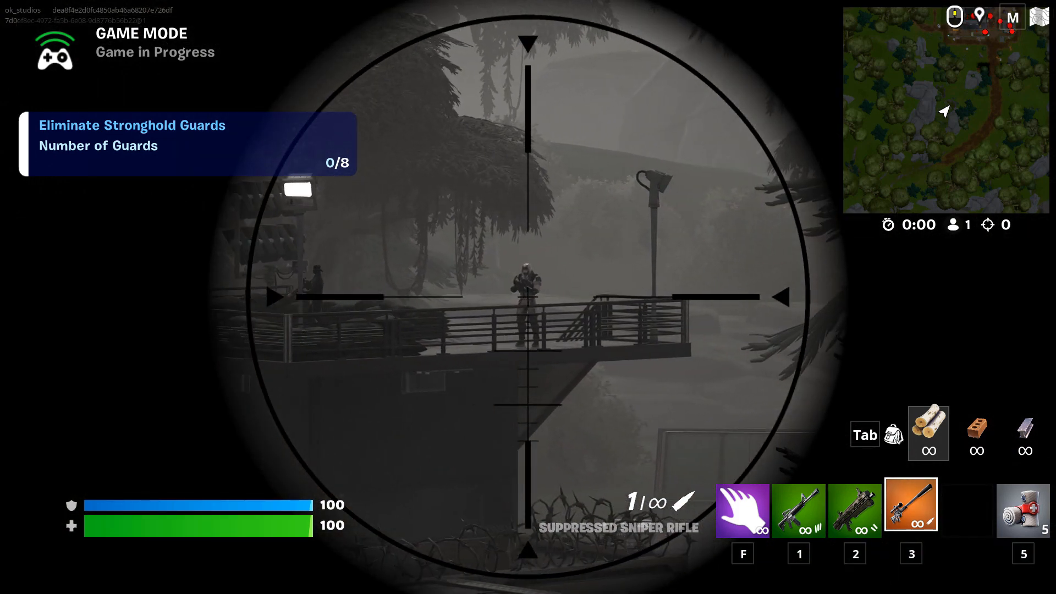
pyautogui.click(528, 297)
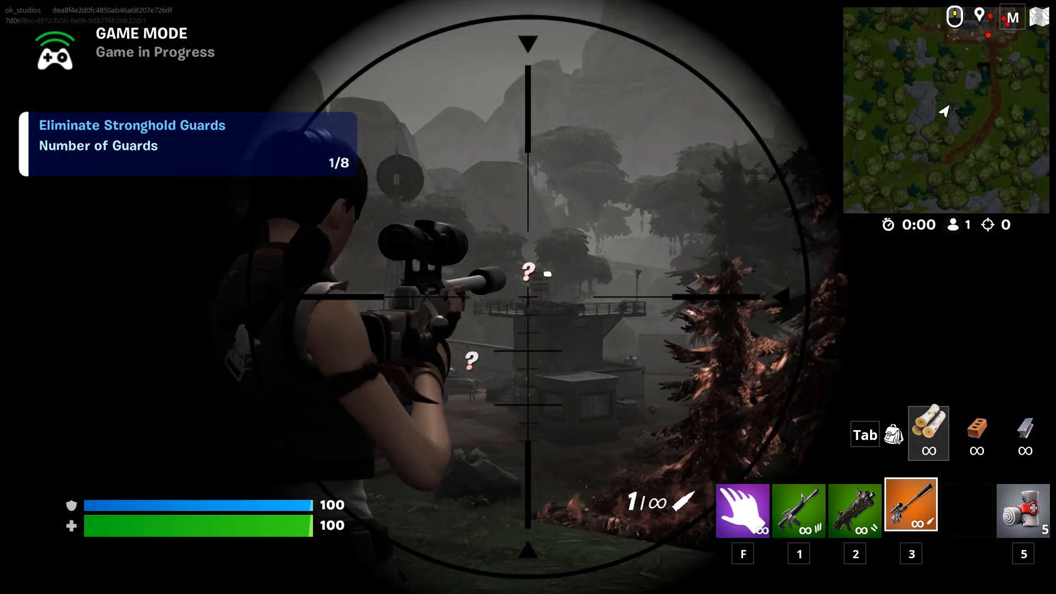
pyautogui.click(528, 297)
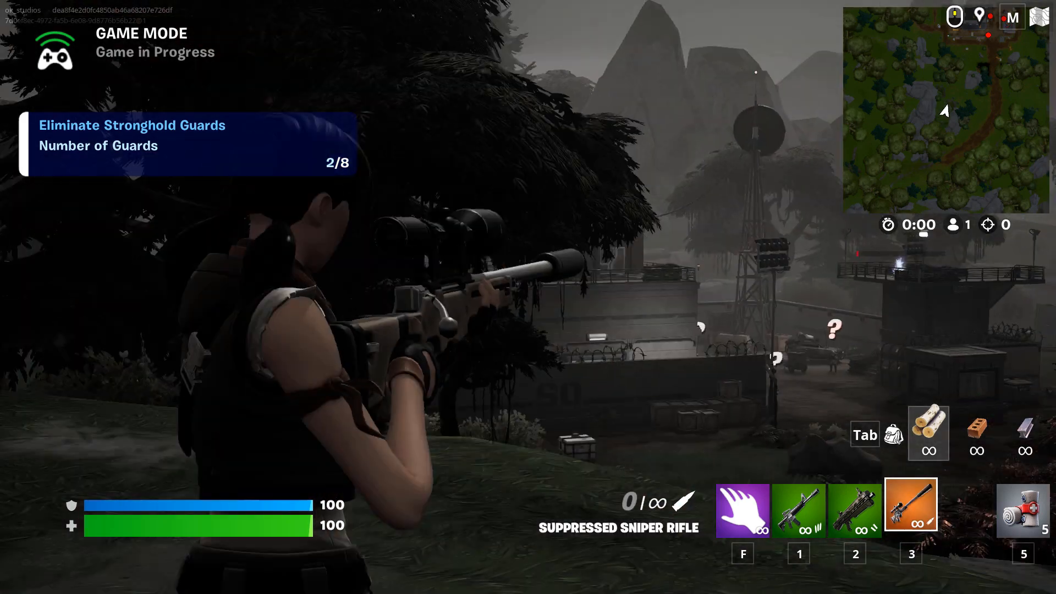